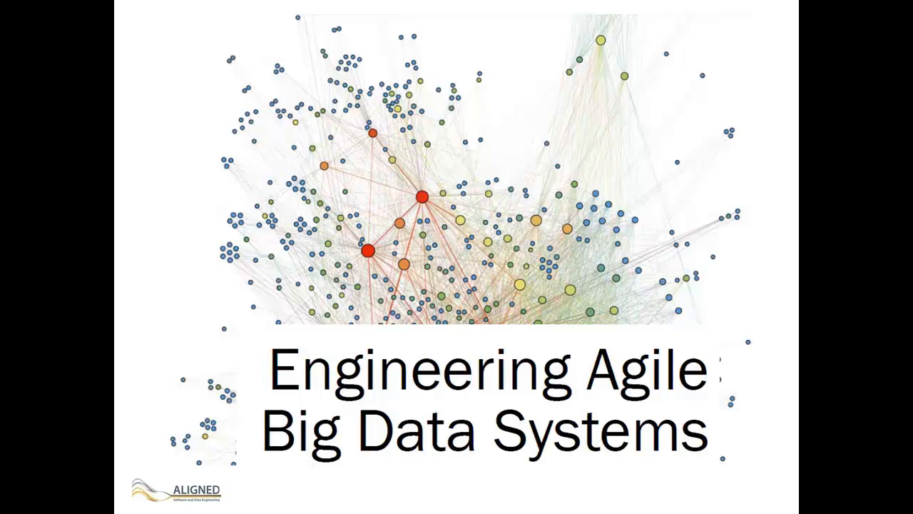
Advance from the title slide toward the 'generate machines to automate the process' solution slide
key("right")
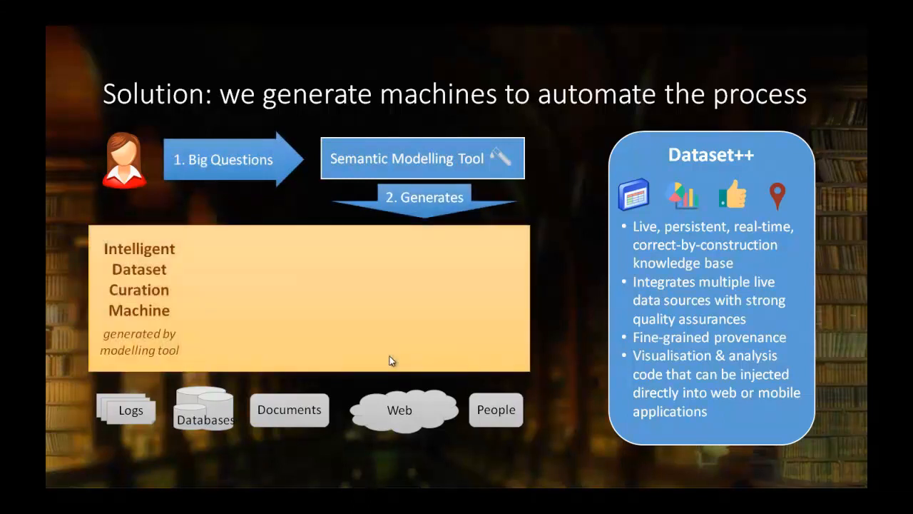
Advance past the Valley of Oaxaca polities slide before moving to the Seshat wiki Code book
key("right")
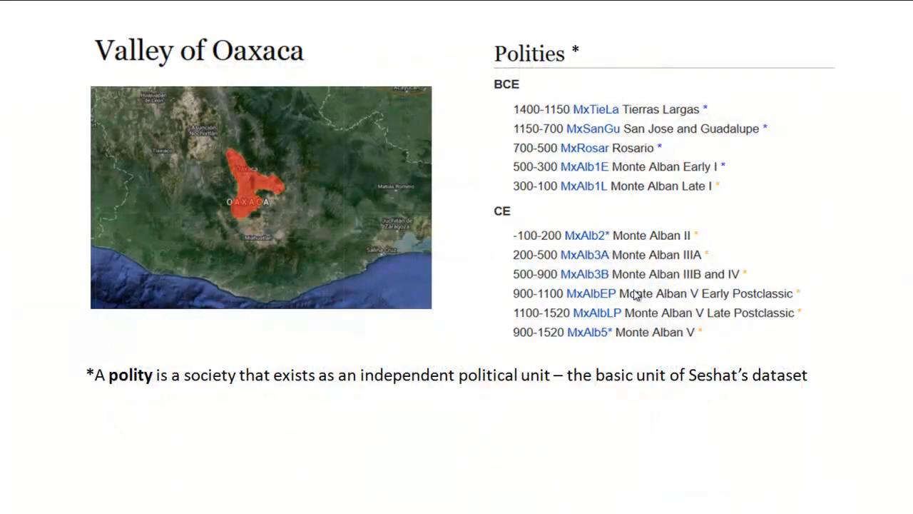
key("Right")
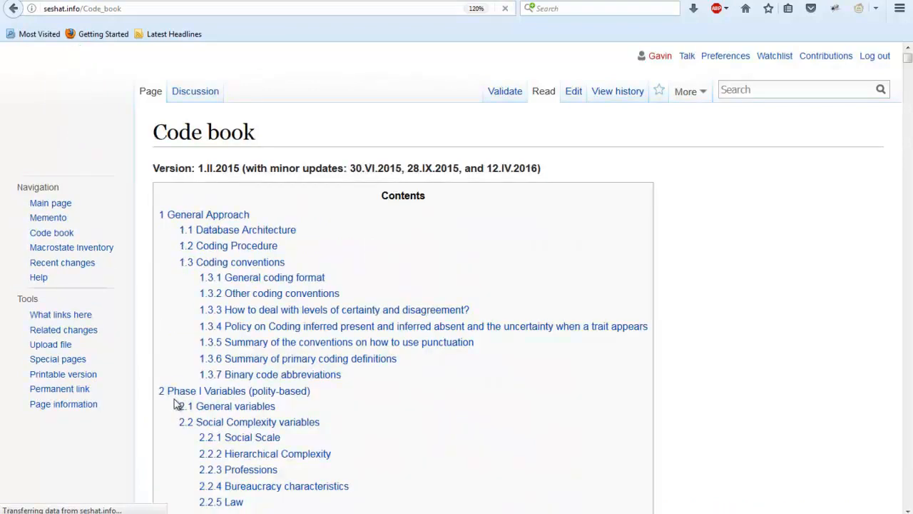
Jump to the Code book's General variables section and highlight the example disputed date code
left_click(234, 405)
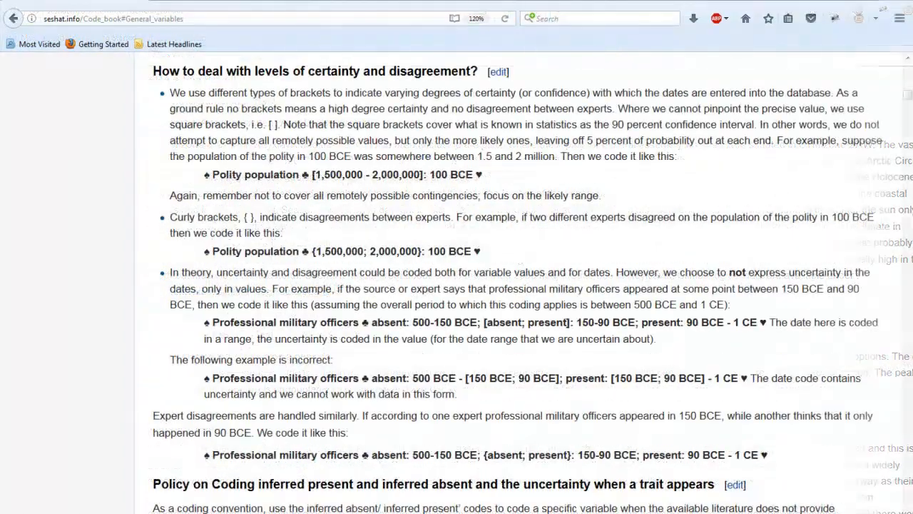
left_click_drag(363, 454, 683, 453)
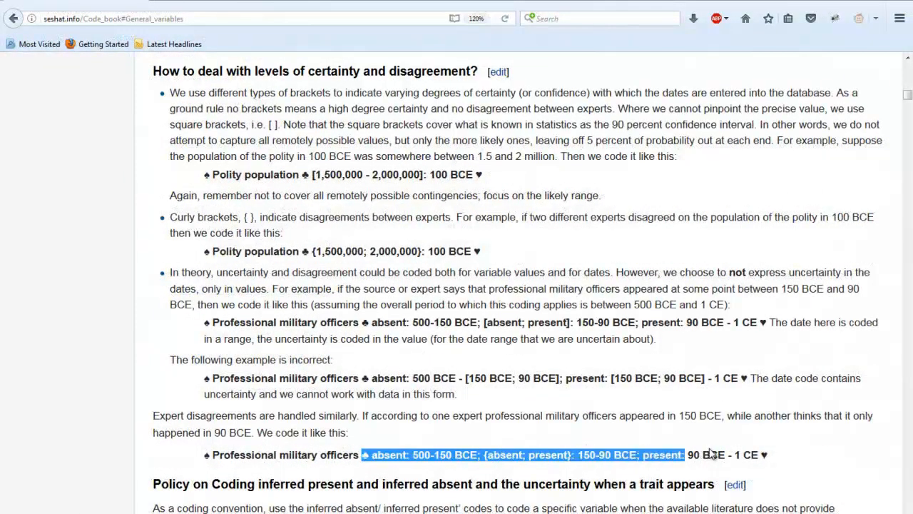
left_click_drag(684, 453, 767, 453)
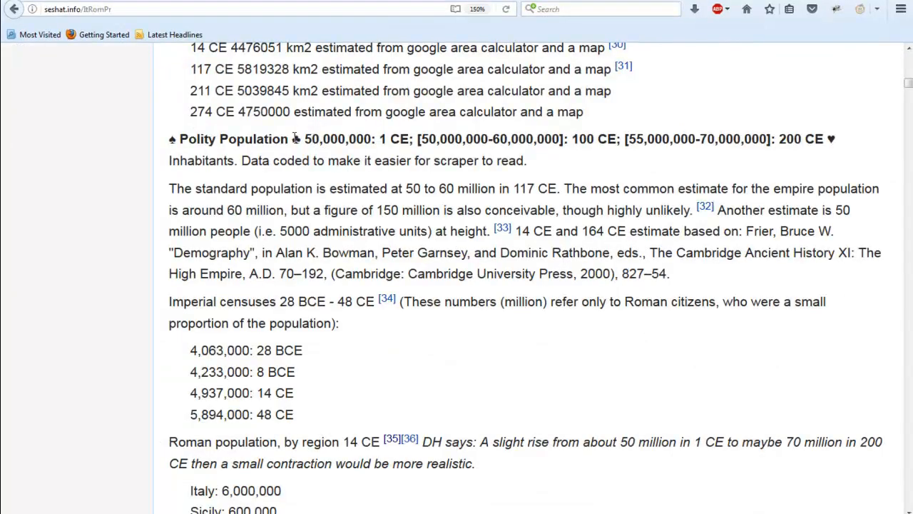
Highlight the Polity Population estimate values on the ItRomPr page
left_click_drag(294, 139, 598, 138)
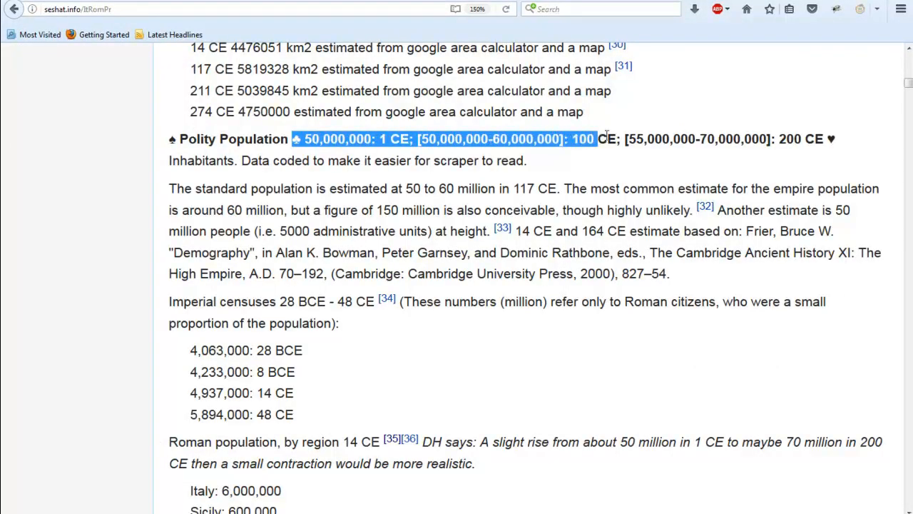
left_click_drag(597, 139, 830, 138)
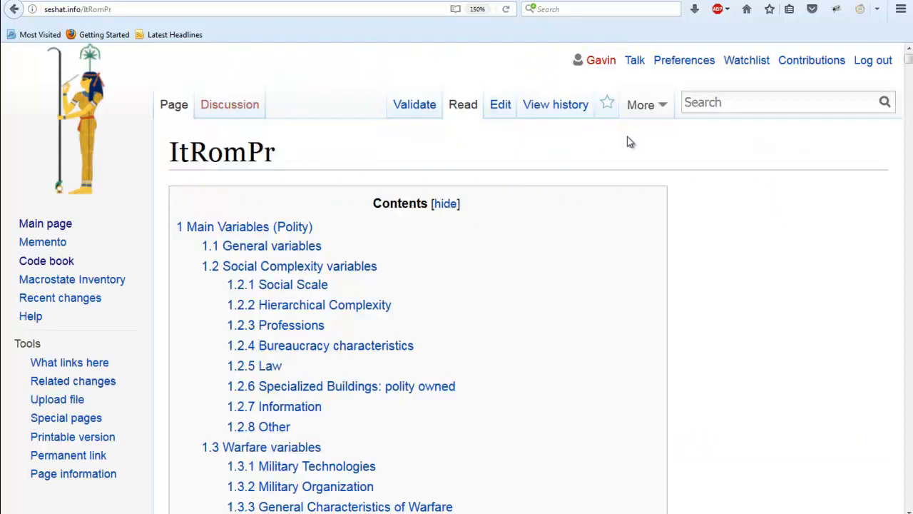
Validate ItRomPr, then export one polity's data in the Scraper and view the 743-datapoint results
left_click(413, 104)
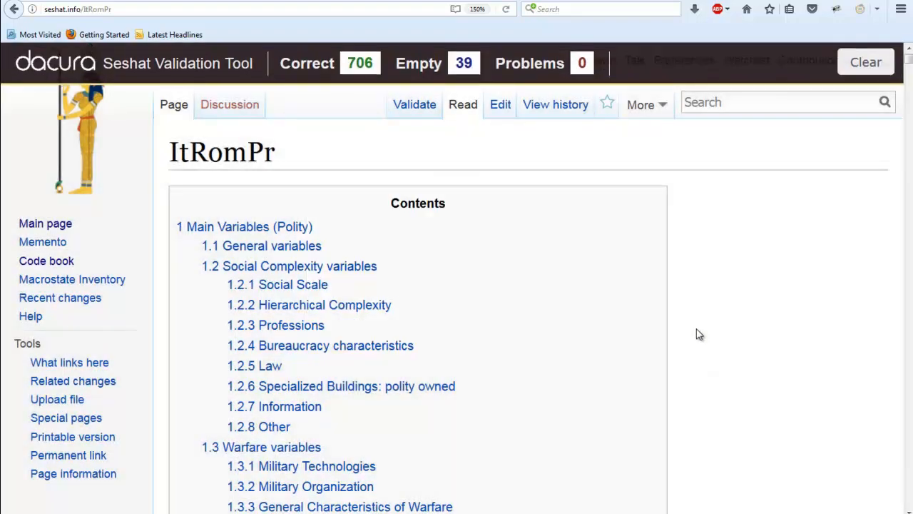
scroll("down", 3)
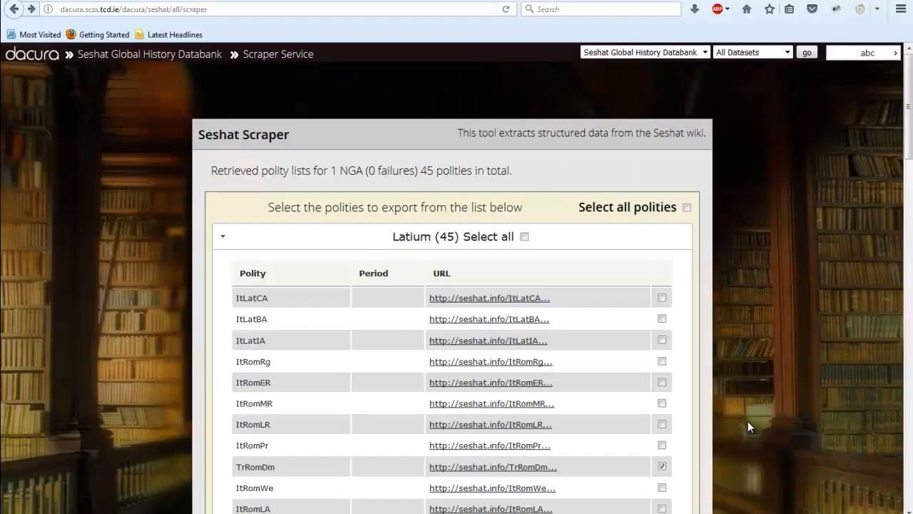
scroll("down", 3)
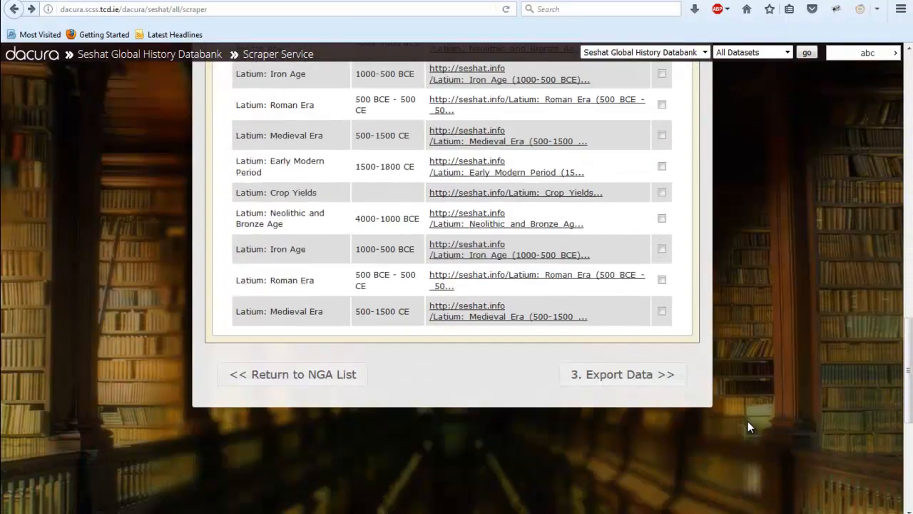
left_click(622, 374)
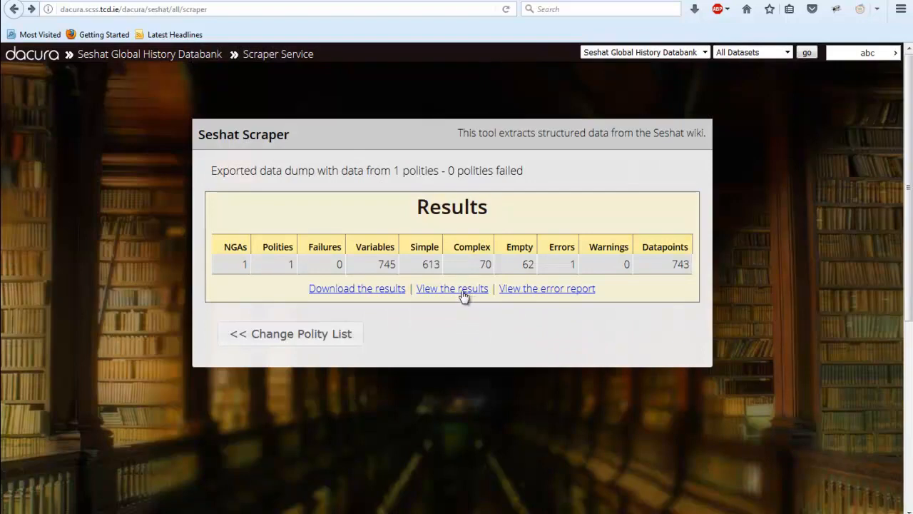
left_click(451, 288)
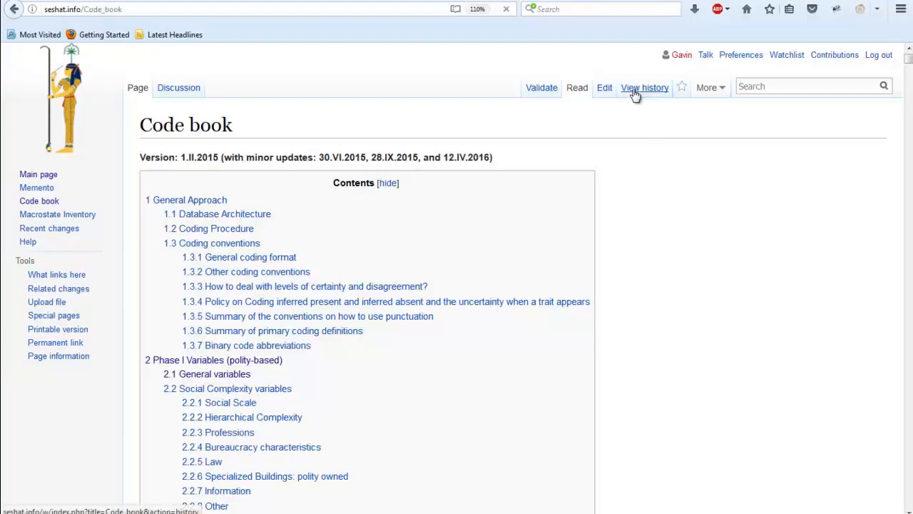
Show the Code book's revision history and scroll through the revision list
left_click(644, 87)
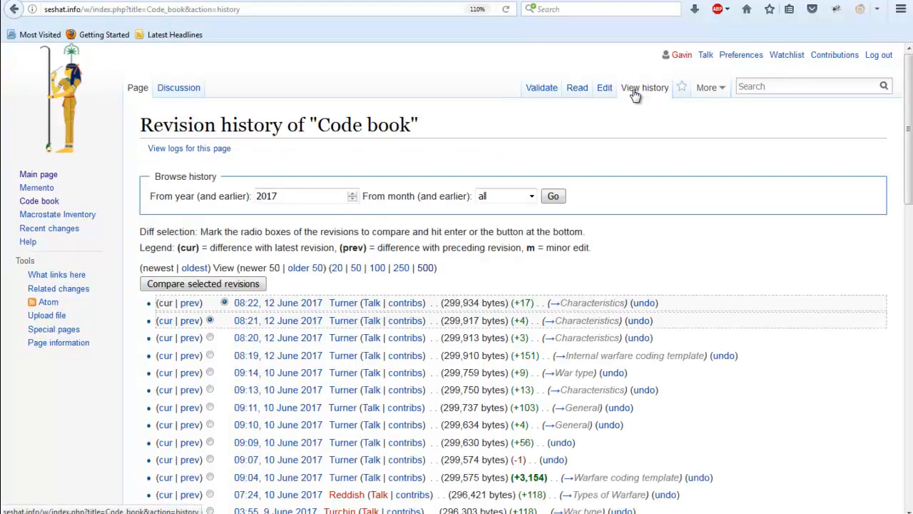
scroll("down", 3)
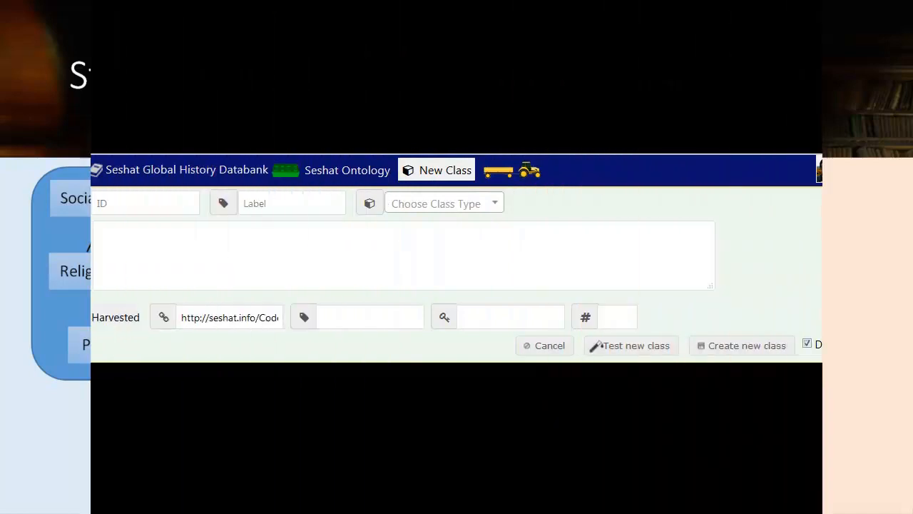
Fill the New Class form for a polity class and choose its type
type("polity")
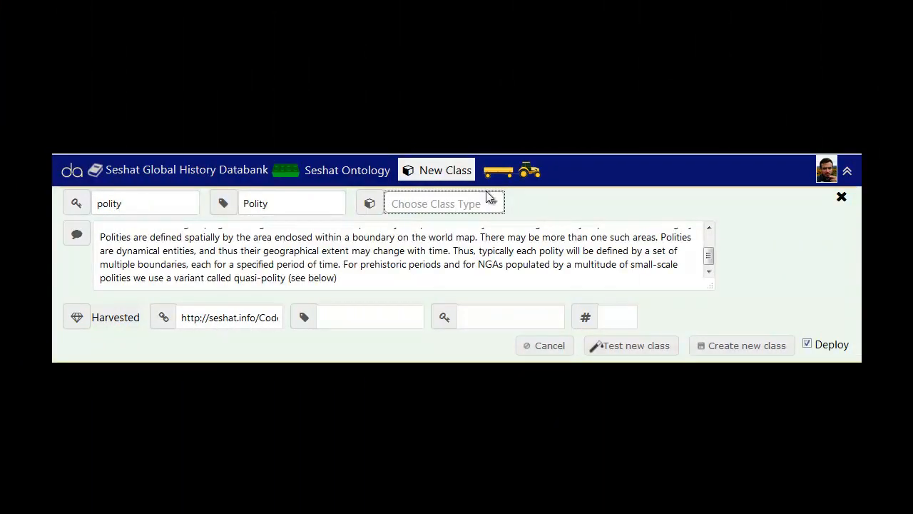
left_click(435, 202)
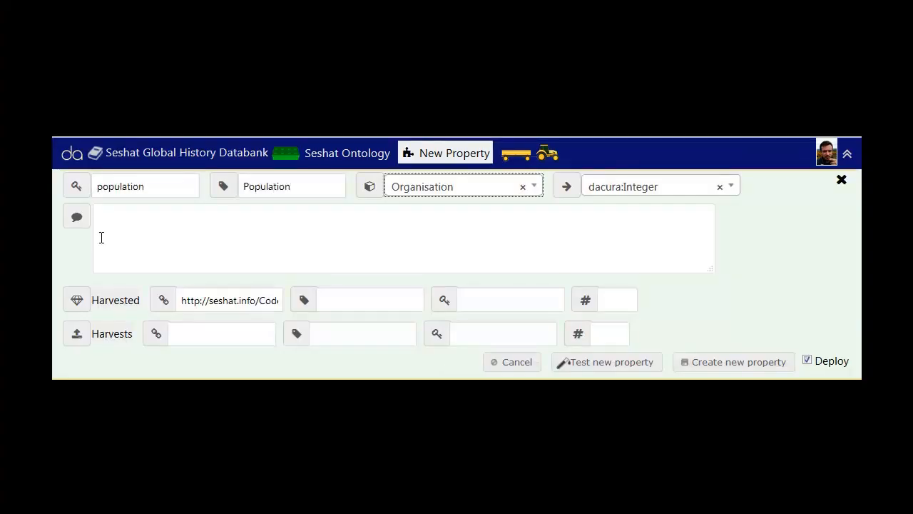
Describe the population property as 'The population of' and review the enumerated centralisation choices
type("The population of")
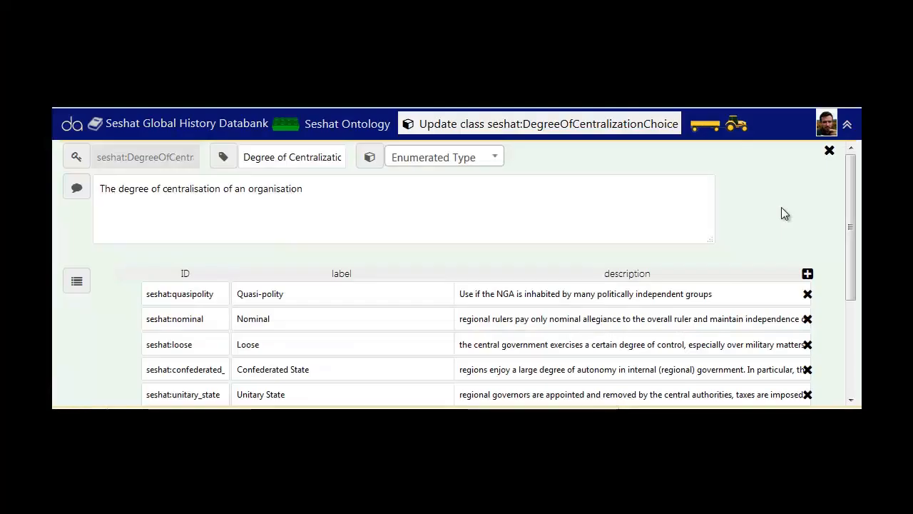
scroll("down", 3)
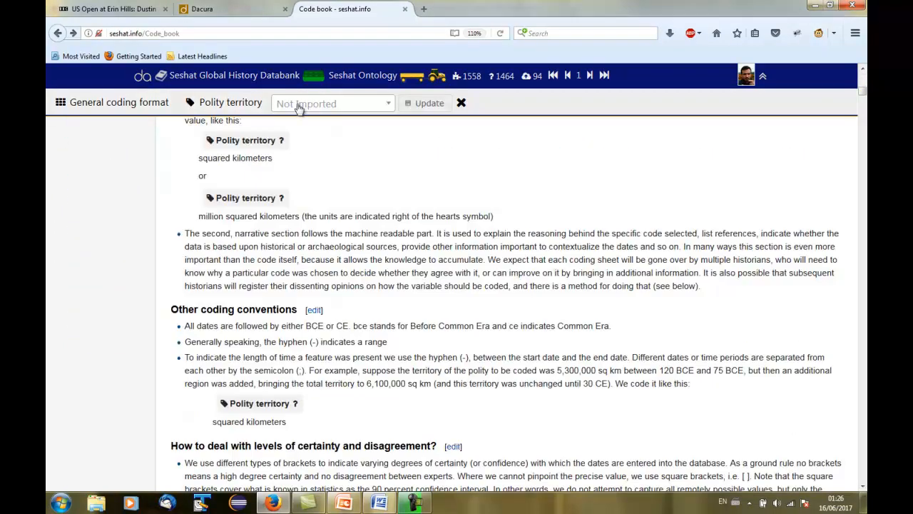
left_click(331, 103)
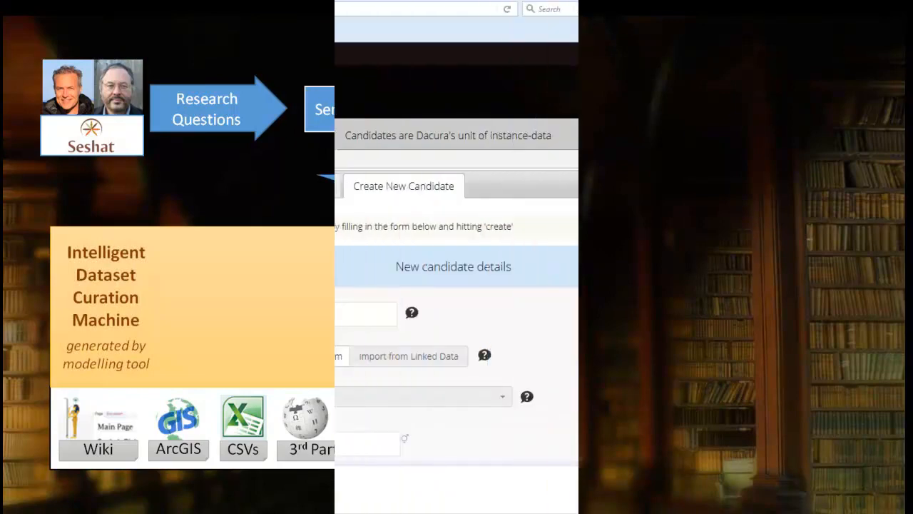
left_click(401, 362)
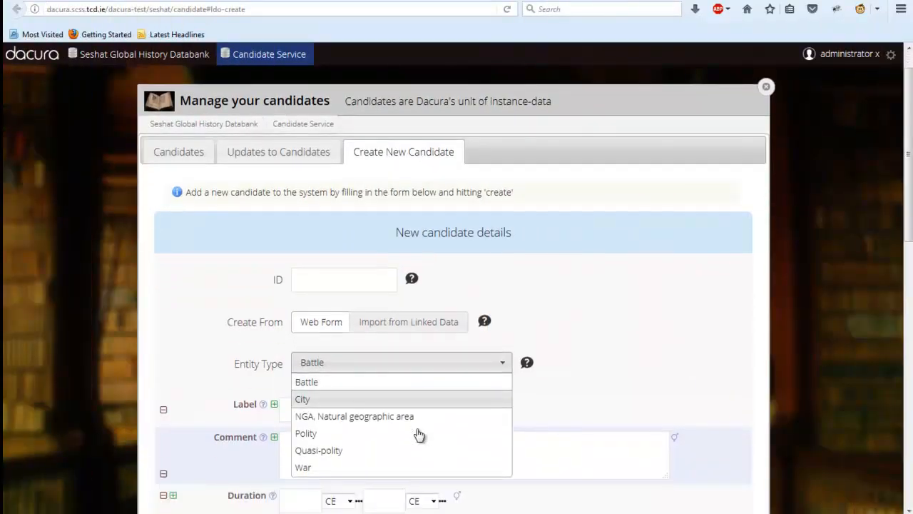
left_click(302, 467)
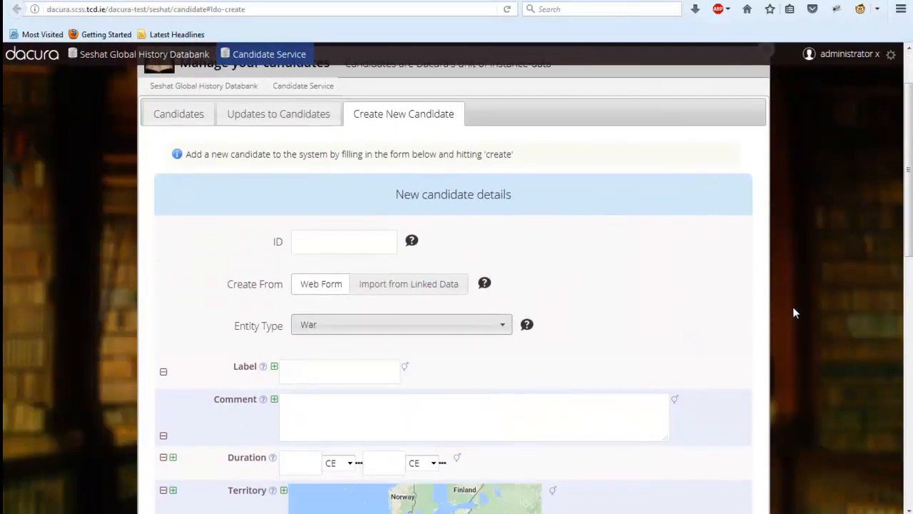
scroll("down", 3)
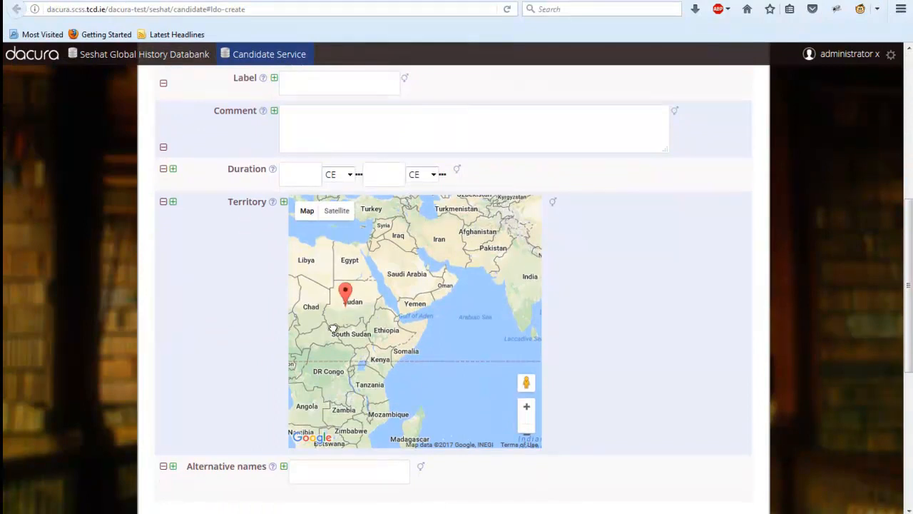
left_click(386, 314)
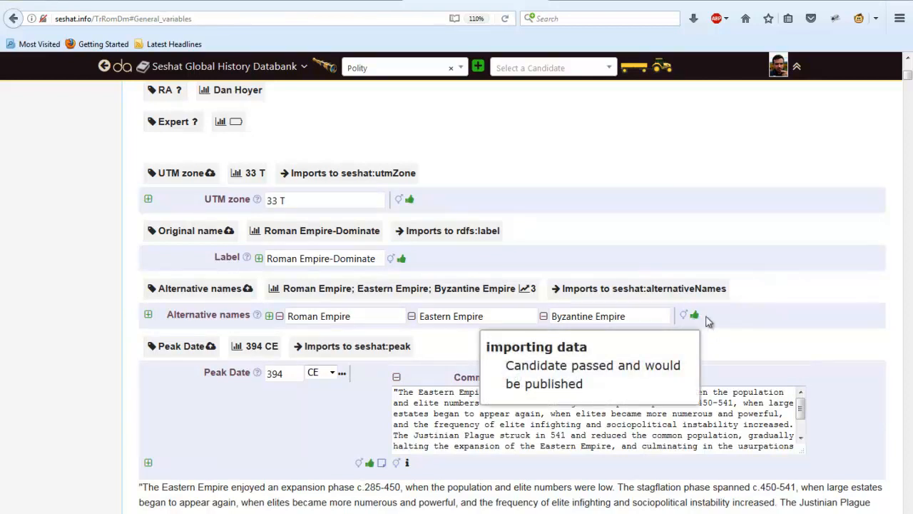
scroll("down", 3)
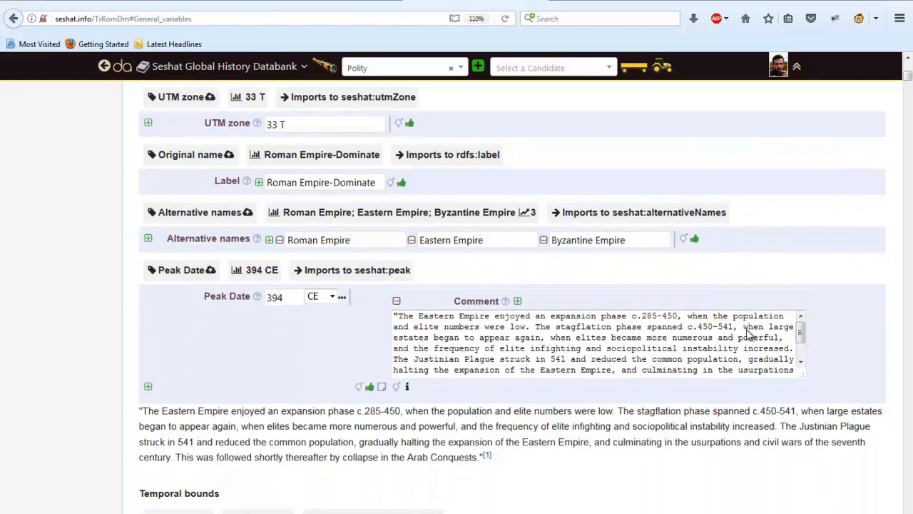
scroll("down", 3)
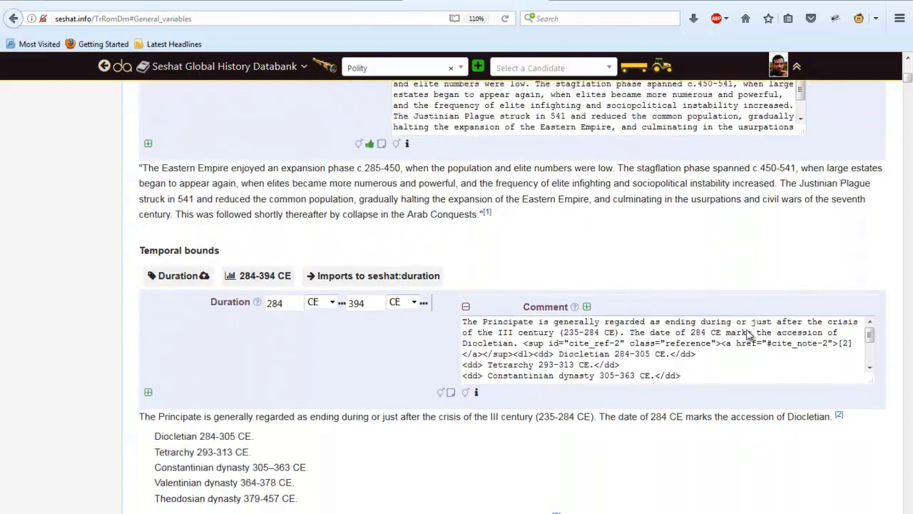
scroll("down", 3)
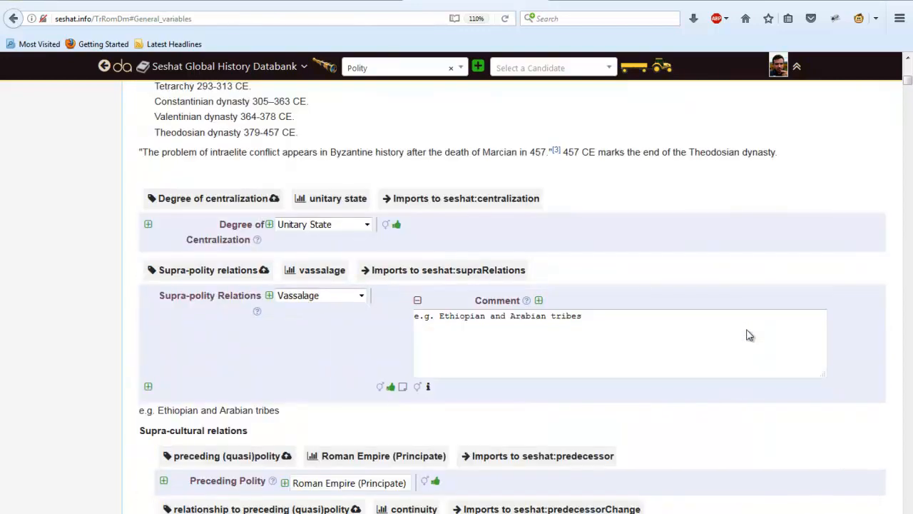
scroll("down", 3)
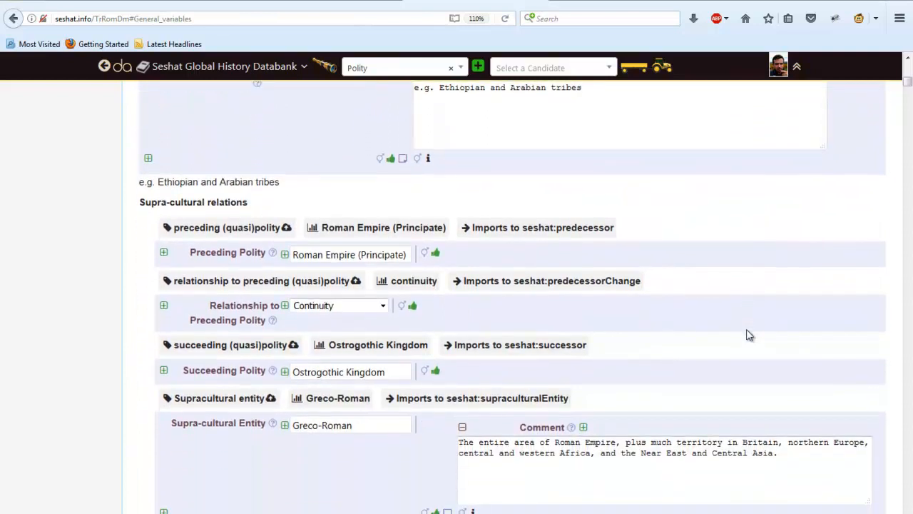
scroll("down", 3)
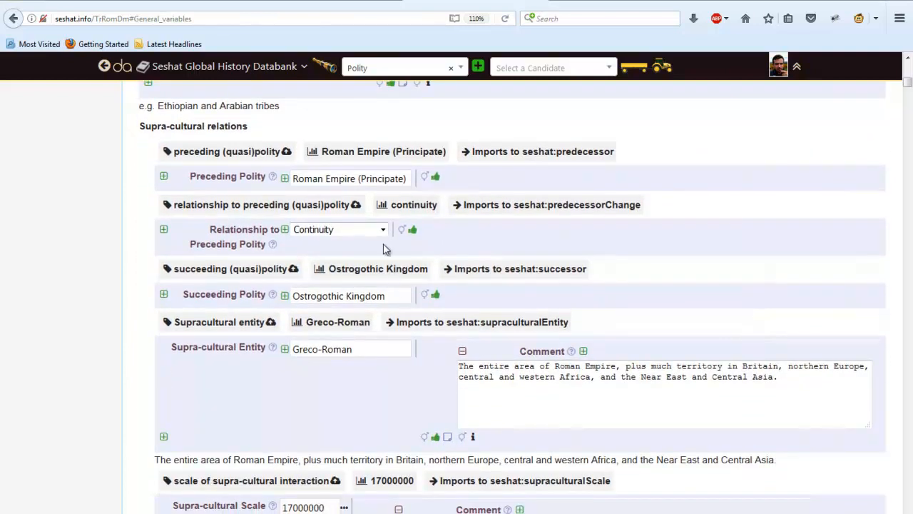
left_click(382, 228)
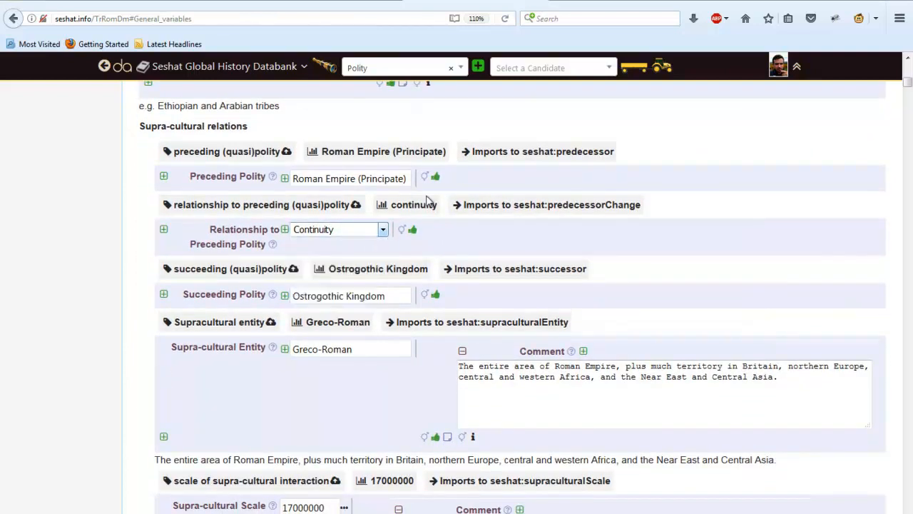
mouse_move(645, 67)
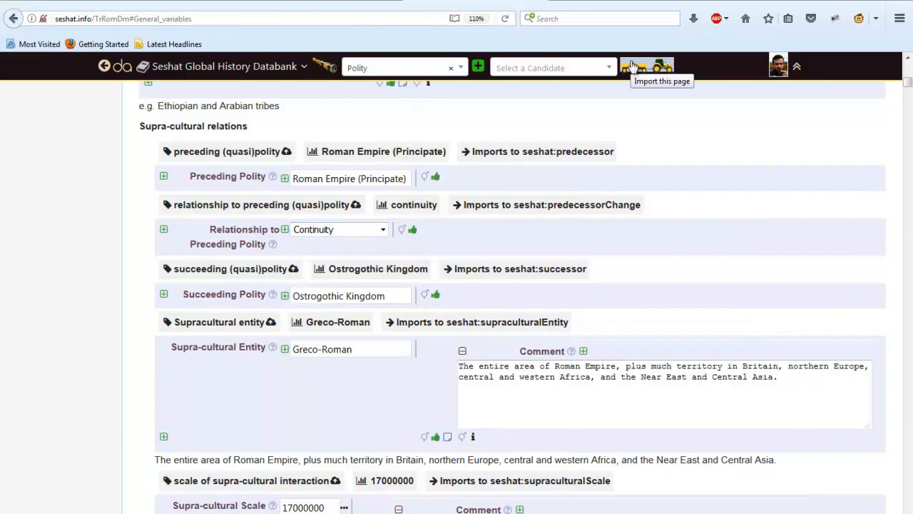
mouse_move(716, 338)
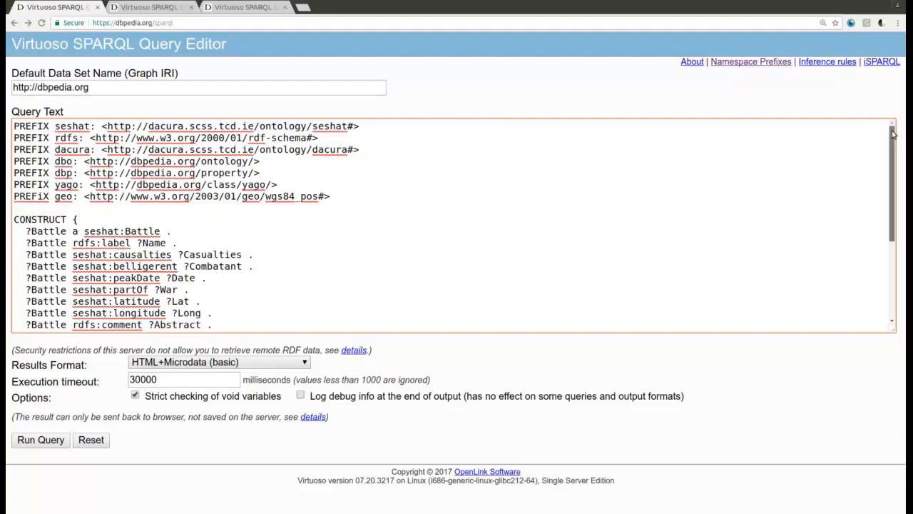
Scroll through the DBpedia battle CONSTRUCT query mapping battles onto Seshat properties
scroll("down", 3)
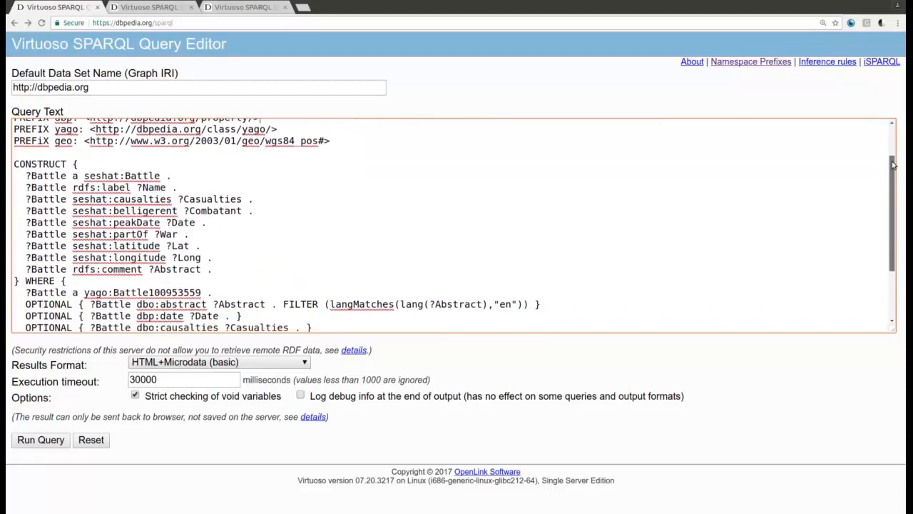
scroll("down", 3)
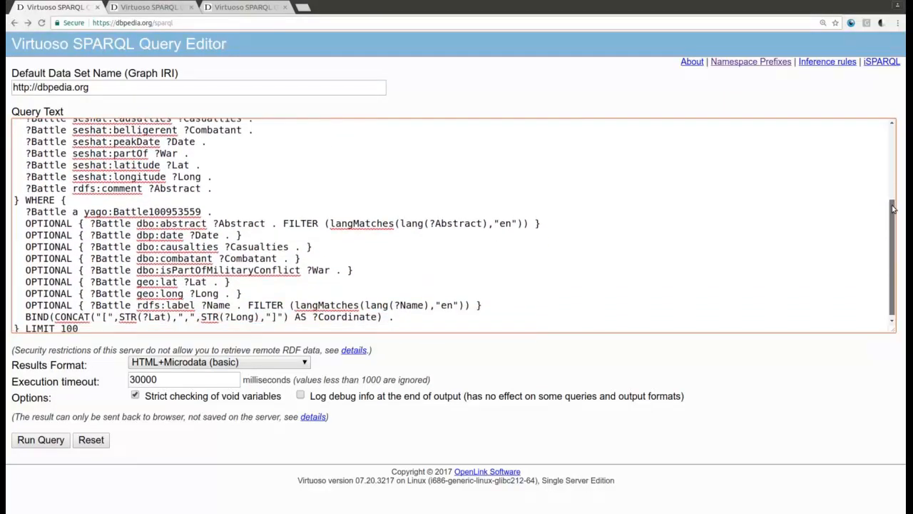
scroll("down", 3)
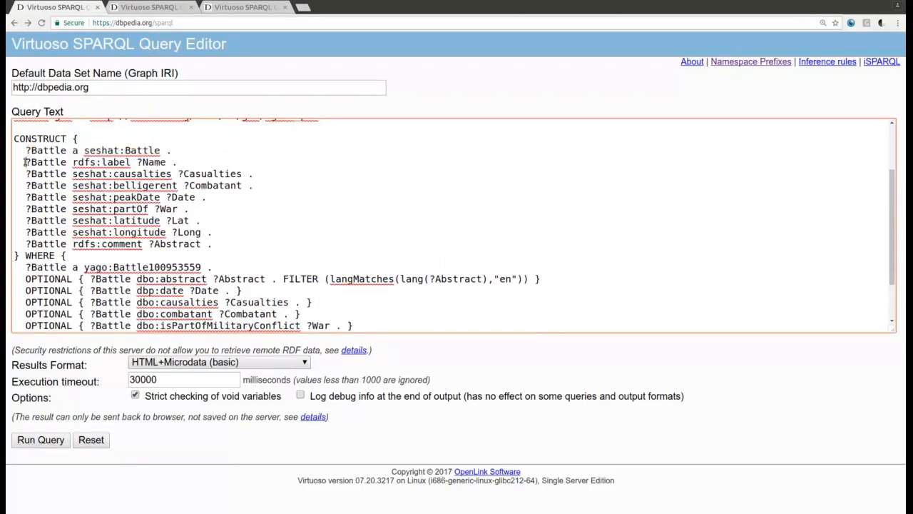
Highlight the casualties and comment lines of the battle query
triple_click(93, 163)
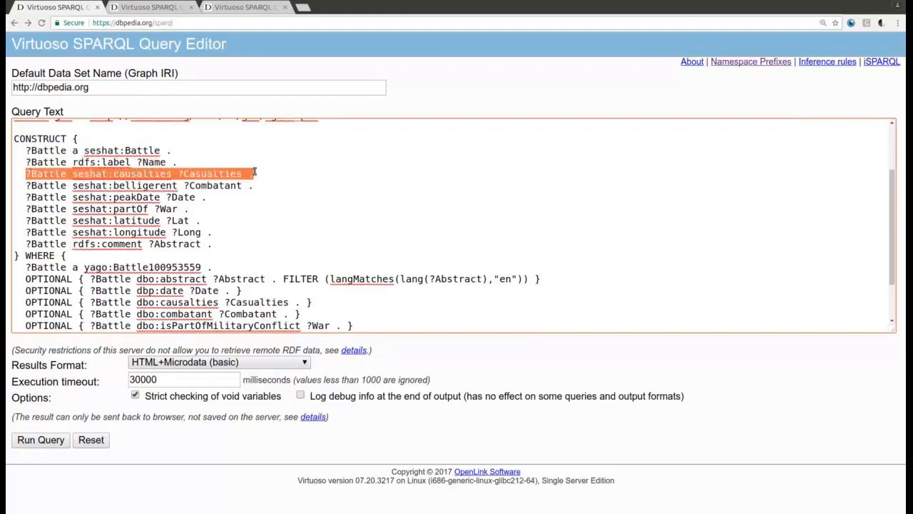
left_click_drag(254, 175, 162, 197)
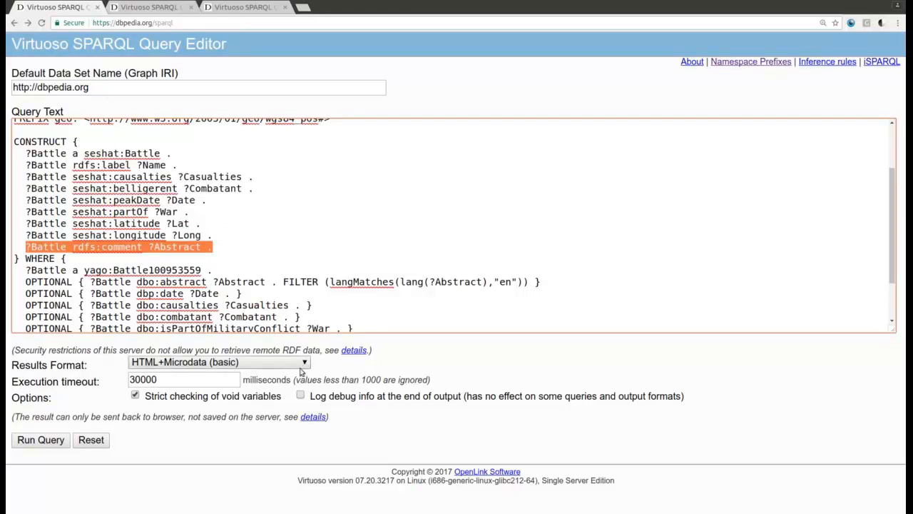
Run the battle query with HTML+Microdata (table) results format and review the returned statements
left_click(217, 362)
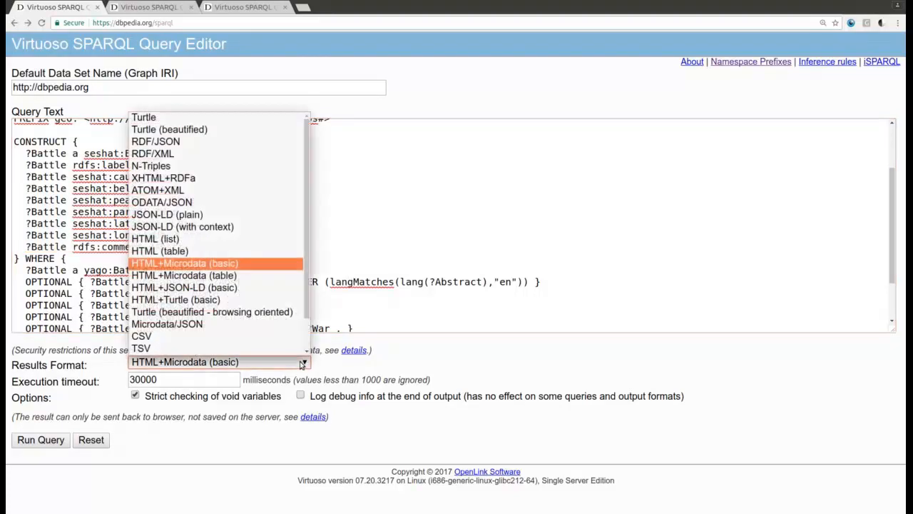
left_click(167, 214)
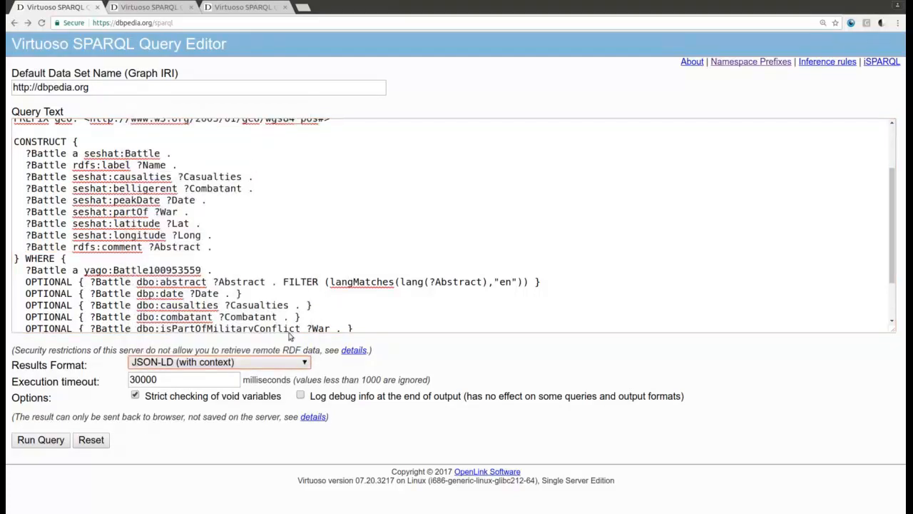
left_click(217, 363)
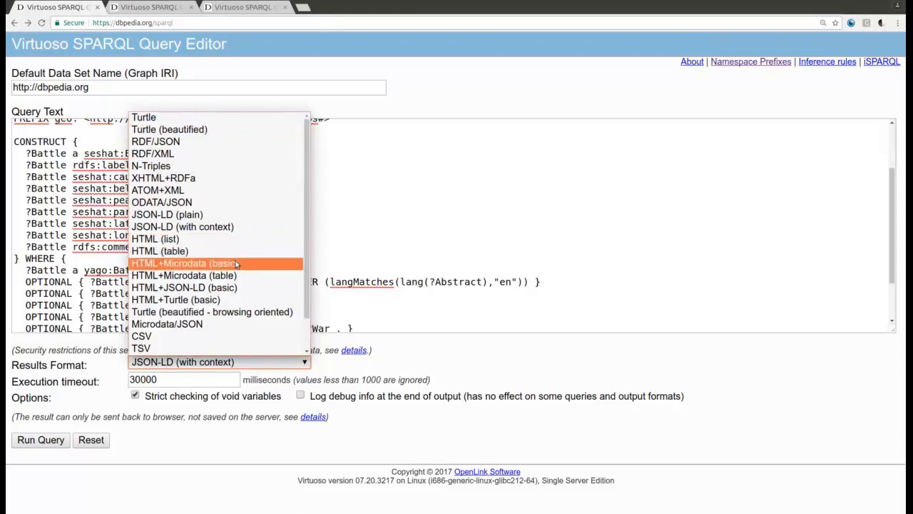
left_click(183, 274)
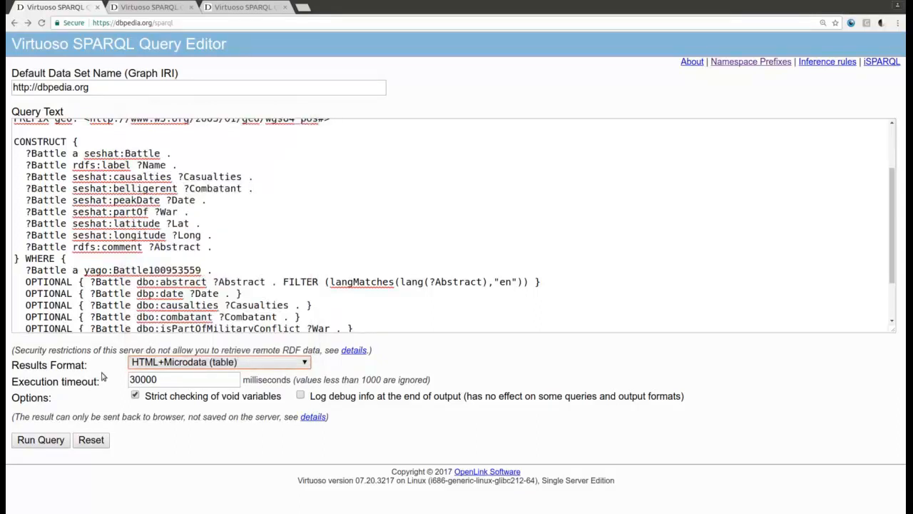
left_click(40, 440)
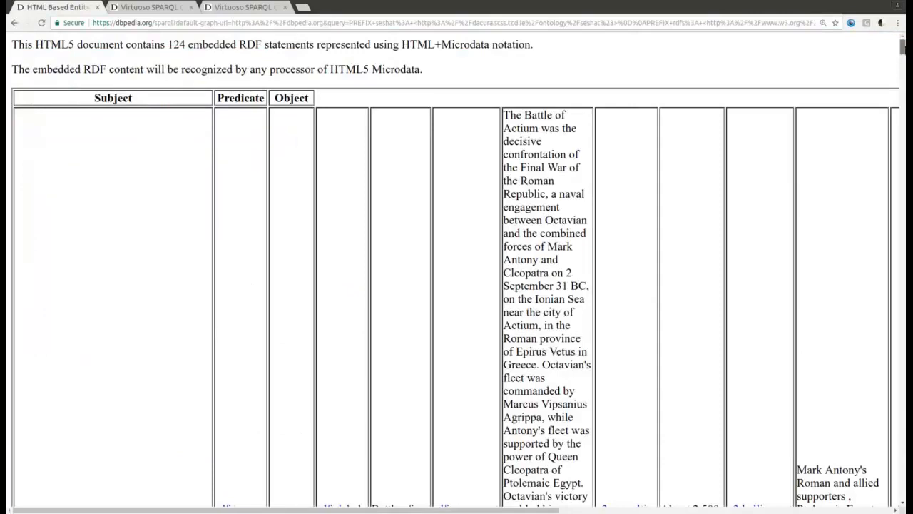
scroll("down", 3)
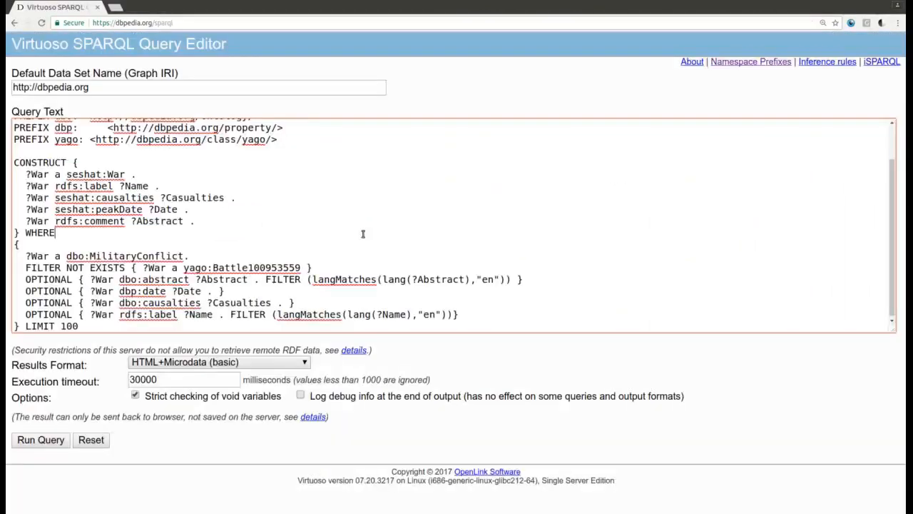
mouse_move(51, 427)
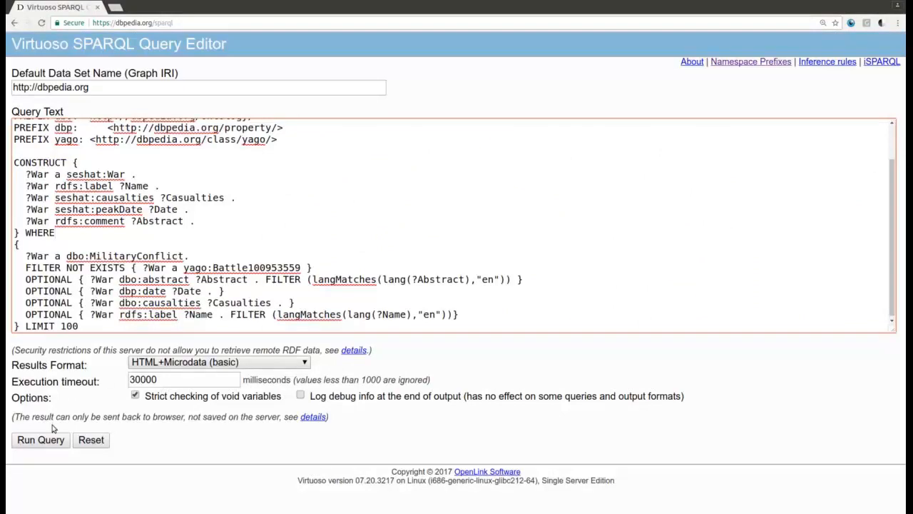
Run the war query and review its 174 returned RDF statements
left_click(40, 439)
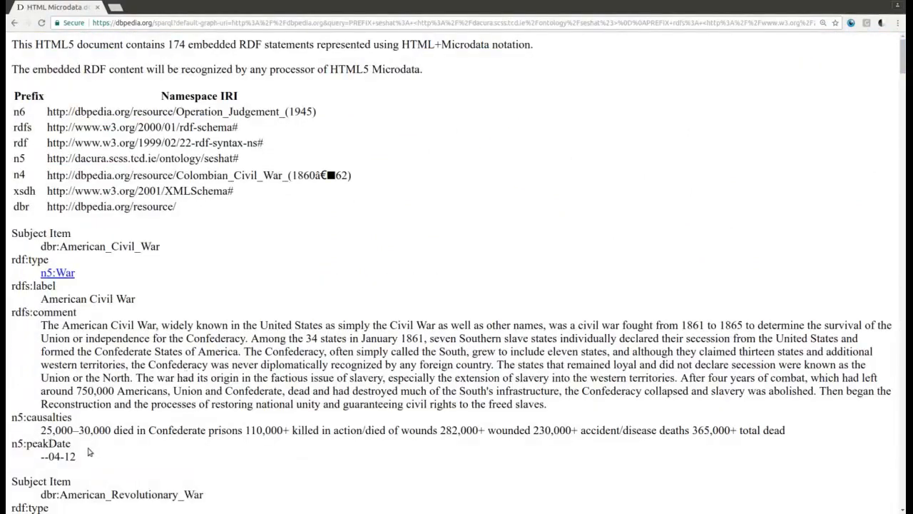
double_click(57, 457)
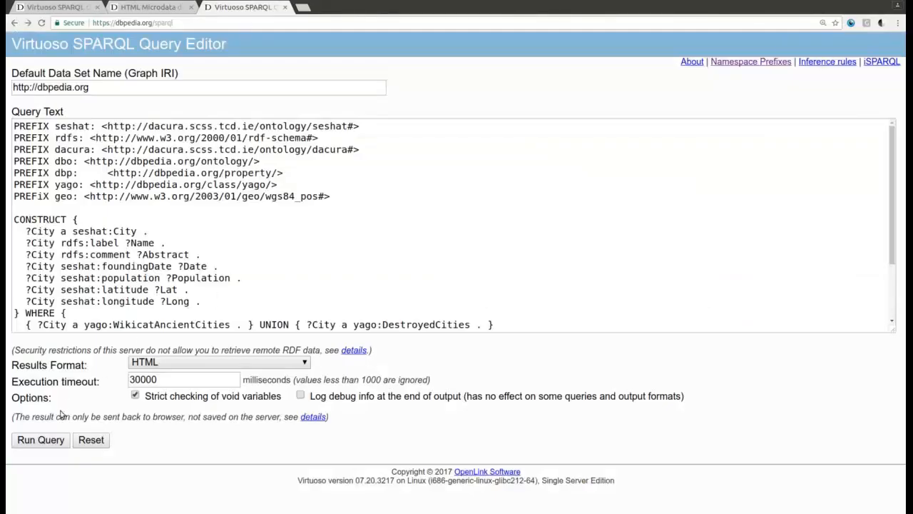
left_click(40, 439)
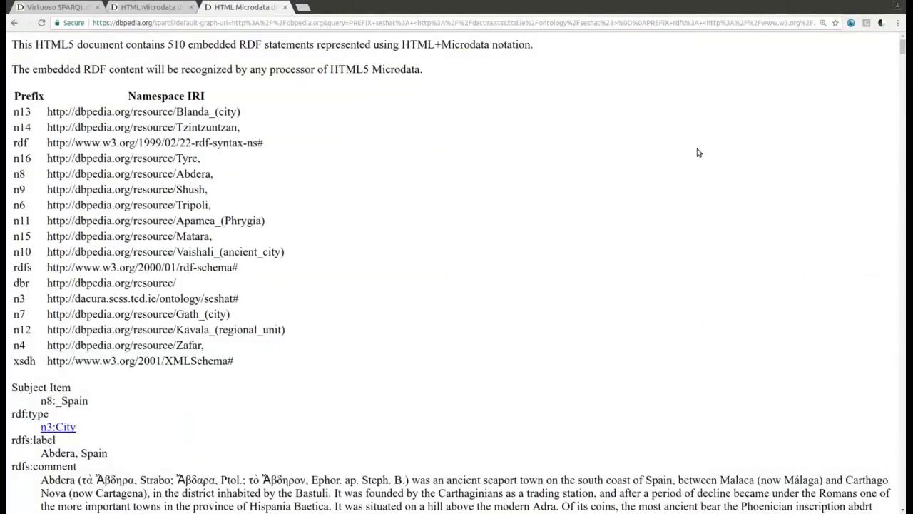
scroll("down", 3)
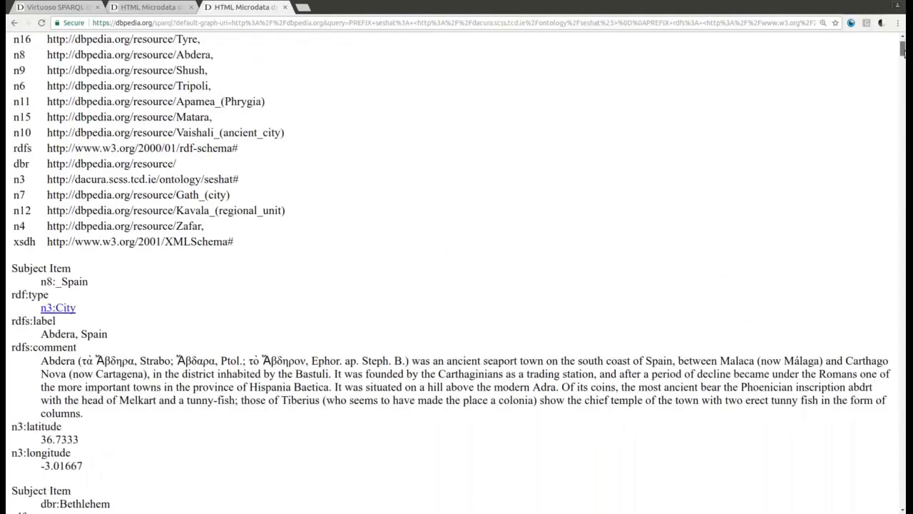
scroll("down", 3)
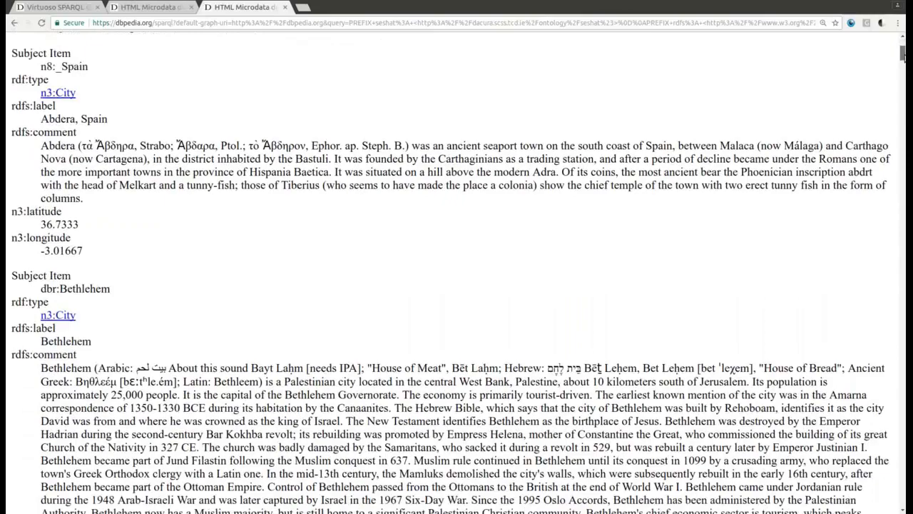
scroll("down", 3)
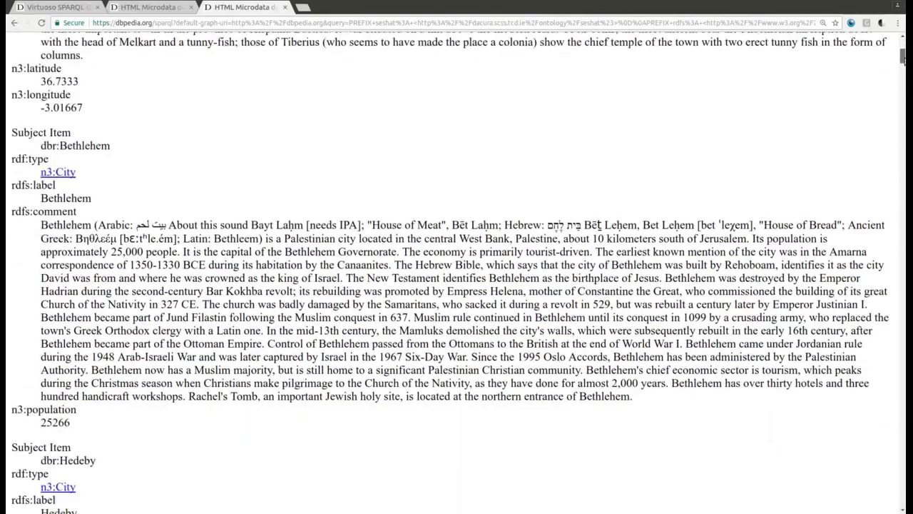
scroll("down", 3)
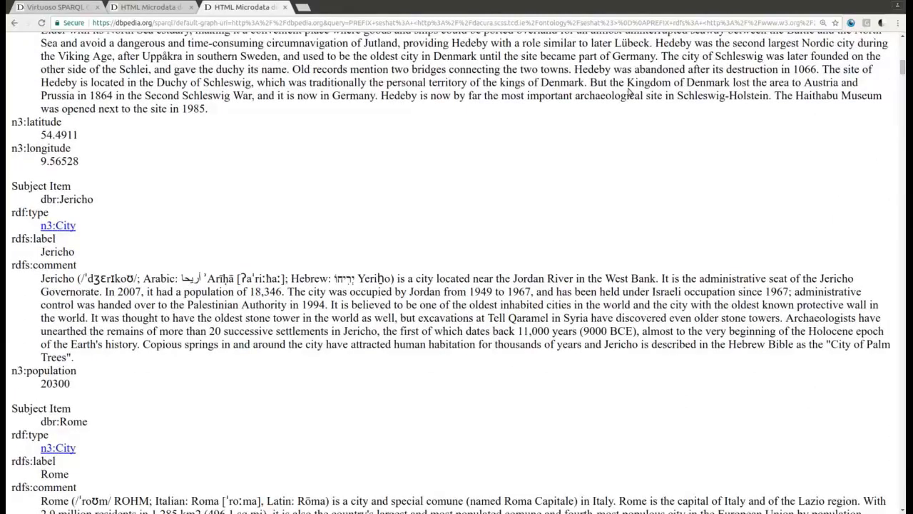
left_click(431, 7)
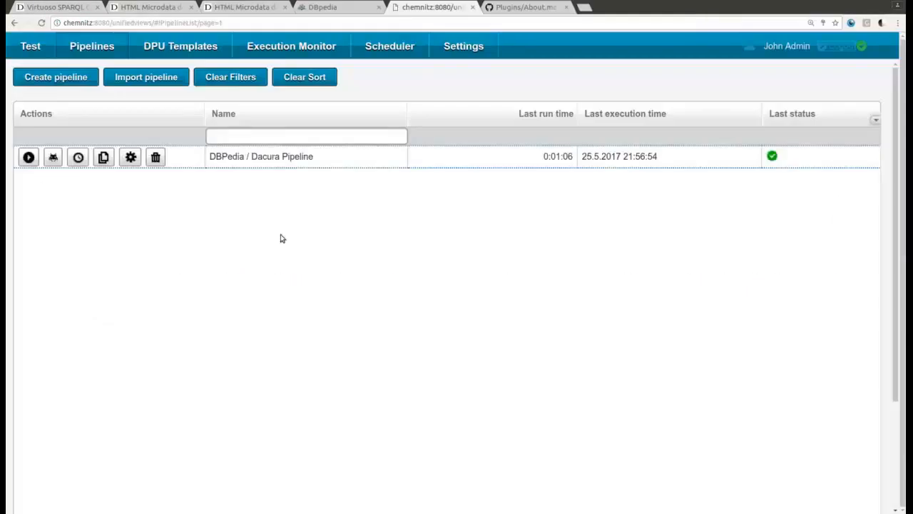
Open the DBPedia / Dacura Pipeline and inspect its Cities DPU with the SPARQL construct query
left_click(262, 156)
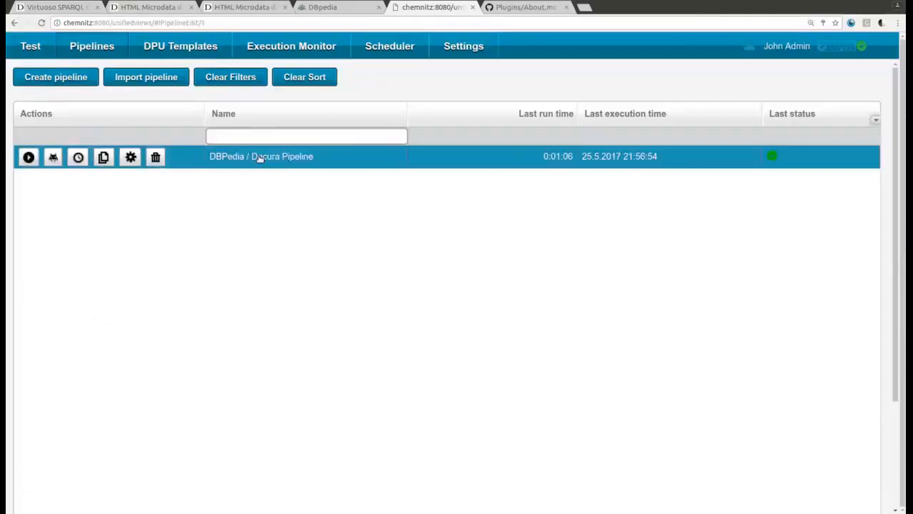
left_click(261, 155)
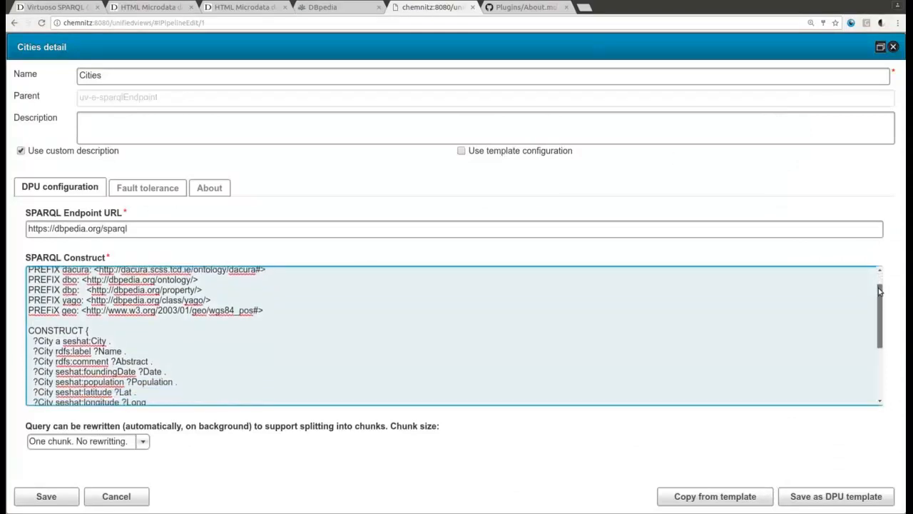
scroll("down", 3)
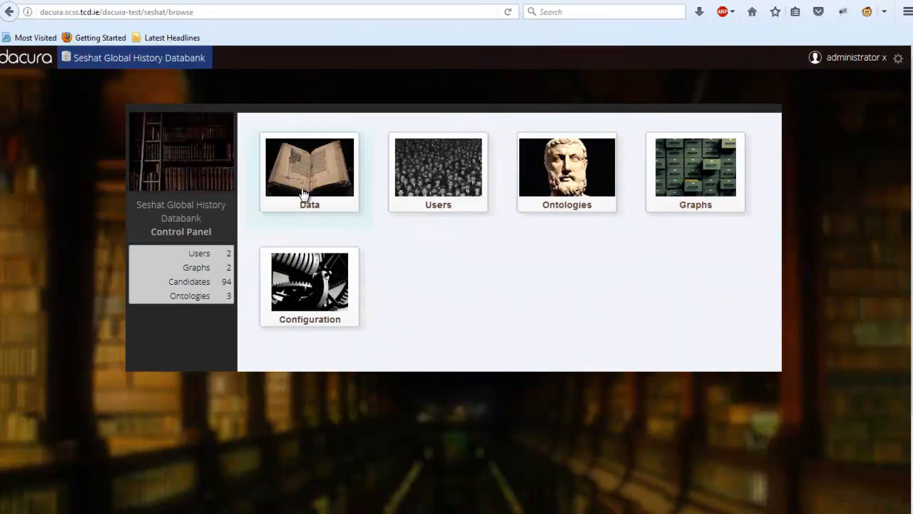
Review candidate cuzcei2's contents as JSON LD and its version history in the Data service
left_click(309, 166)
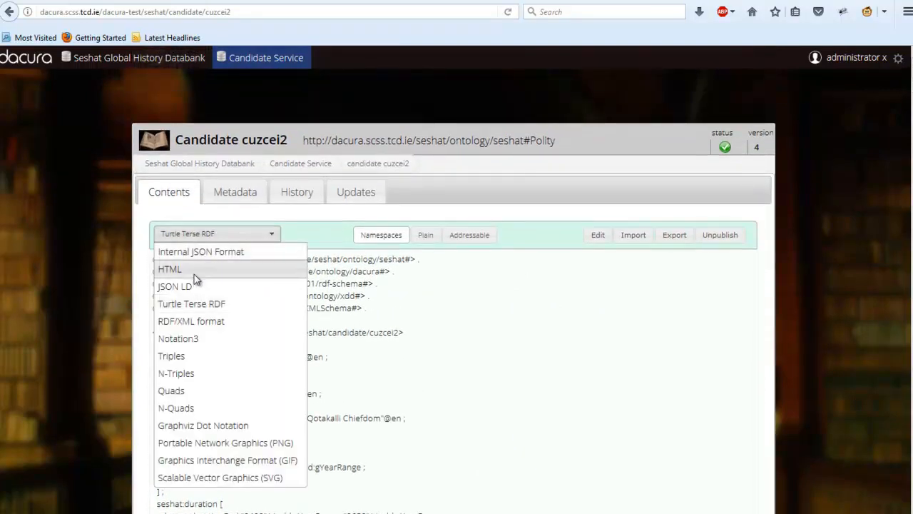
left_click(168, 268)
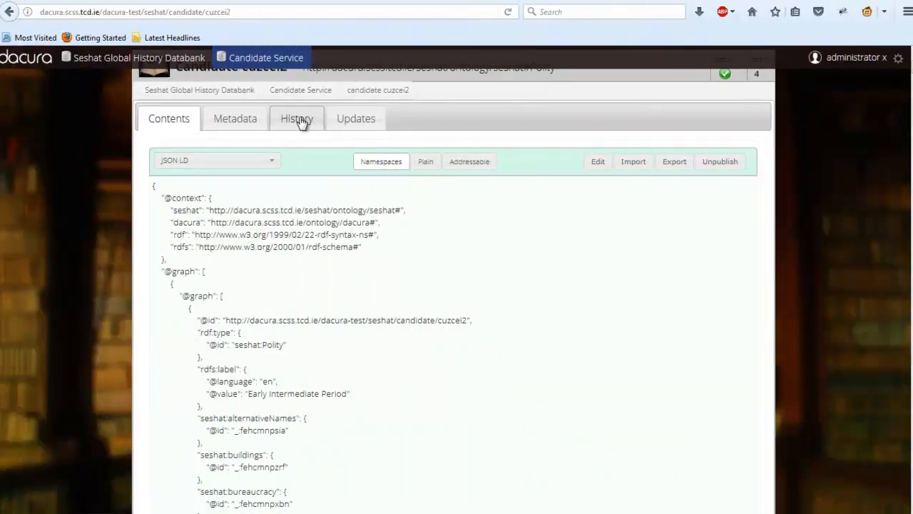
left_click(296, 119)
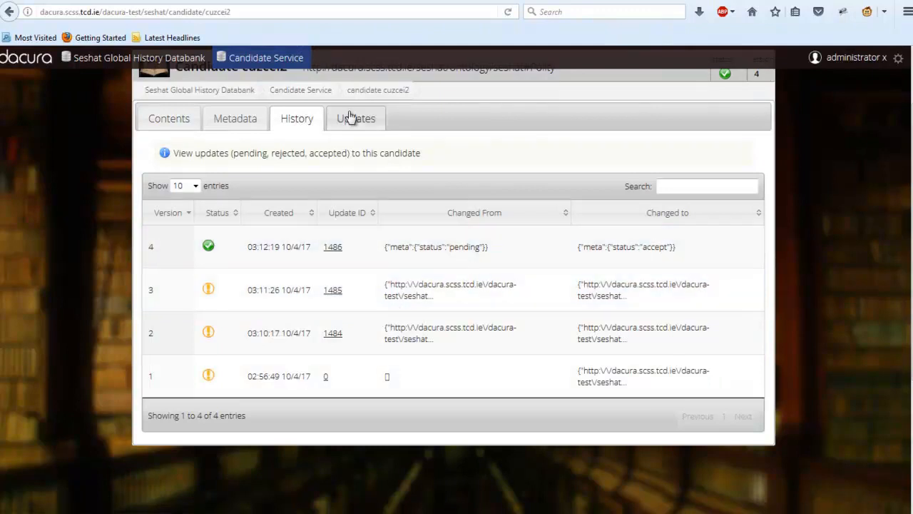
Browse the Updates to Candidates list and choose a status for the selected updates
left_click(355, 118)
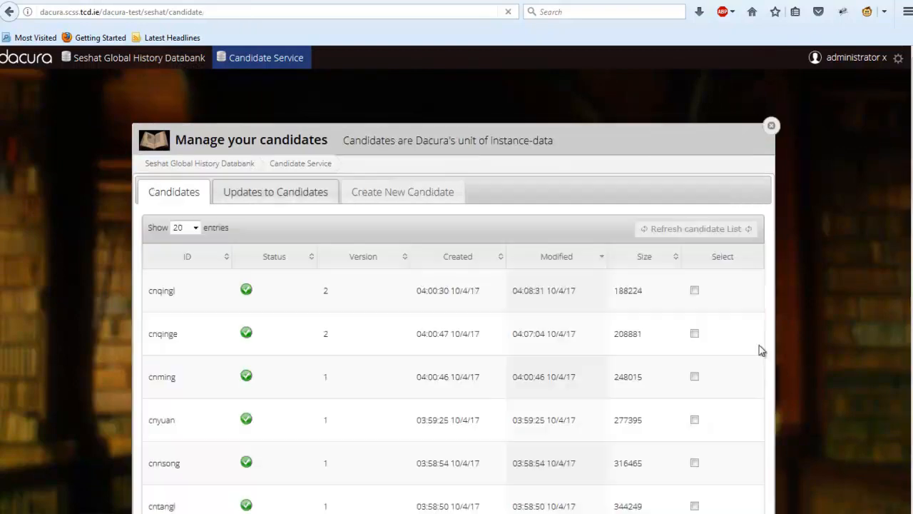
left_click(274, 191)
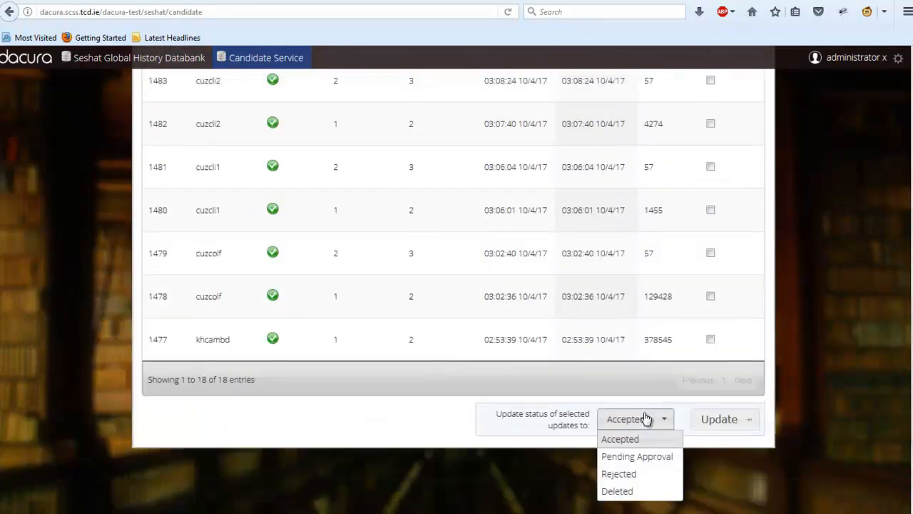
left_click(637, 457)
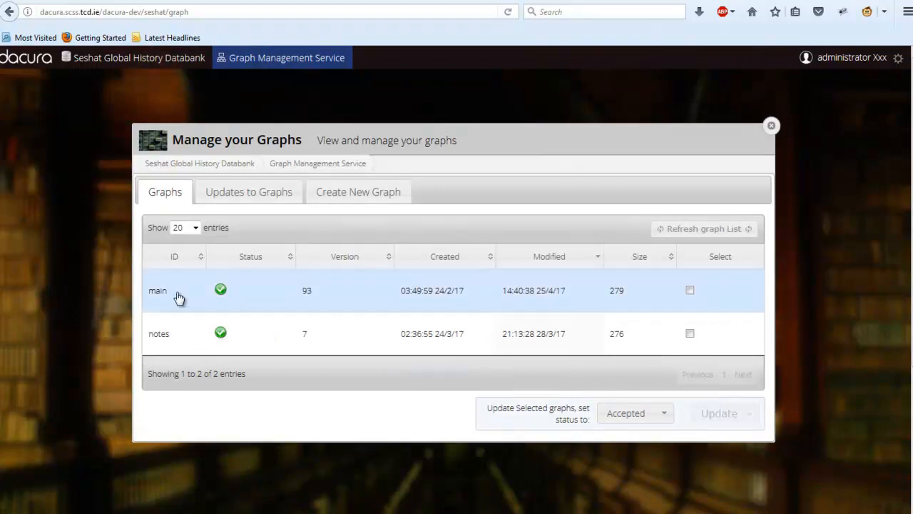
Show the main graph's 121 instance validation errors, mostly Not Functional Property violations
left_click(157, 291)
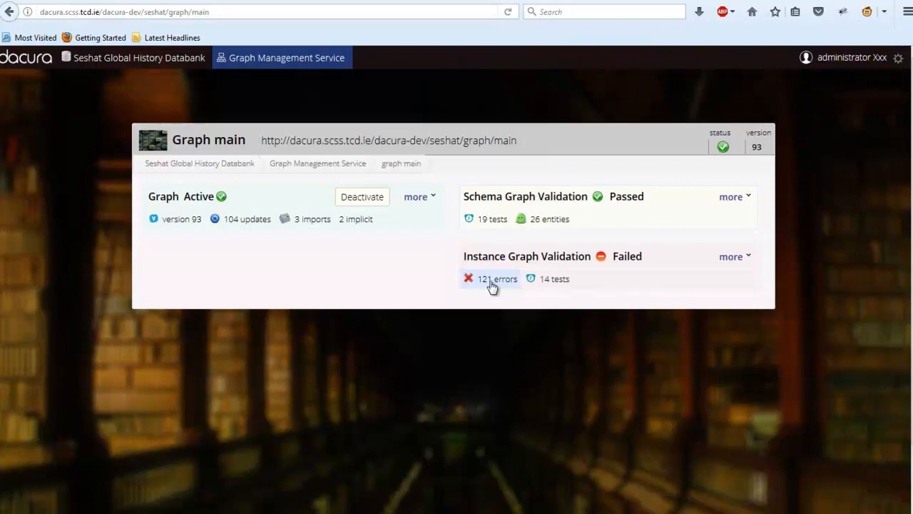
left_click(497, 278)
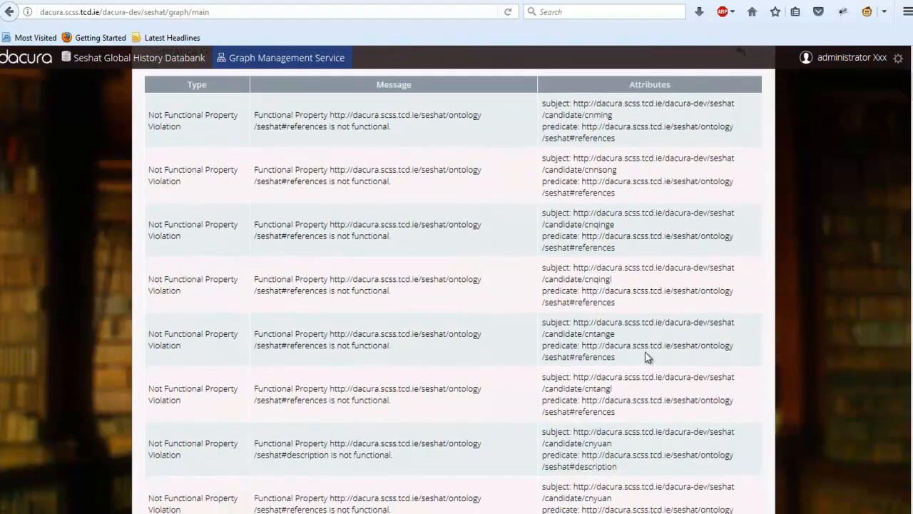
scroll("down", 3)
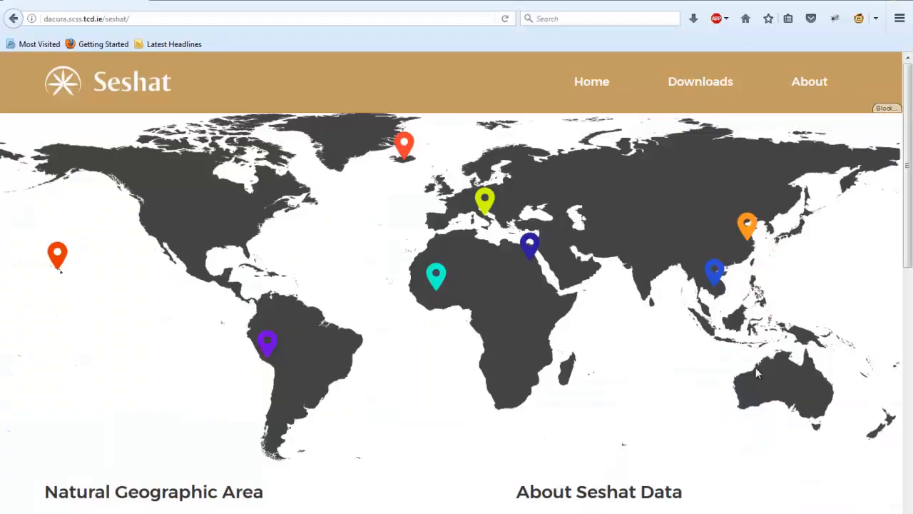
left_click(714, 274)
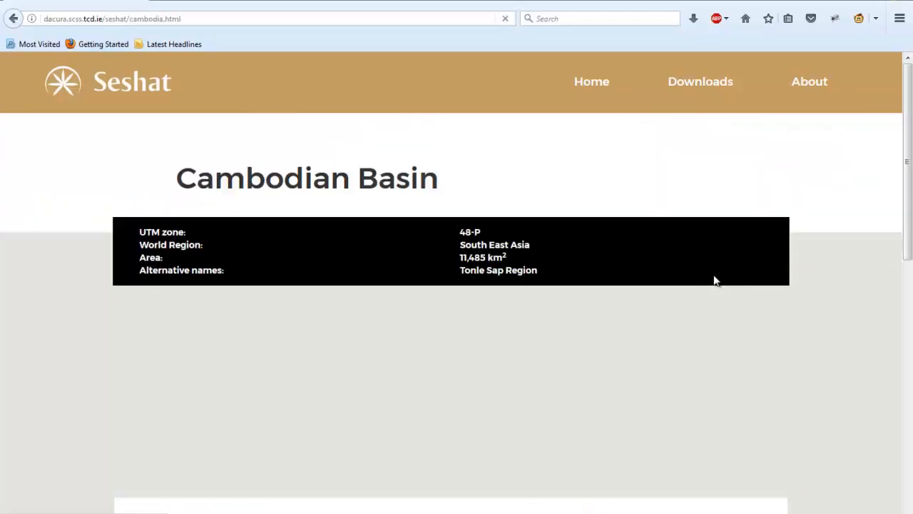
scroll("down", 3)
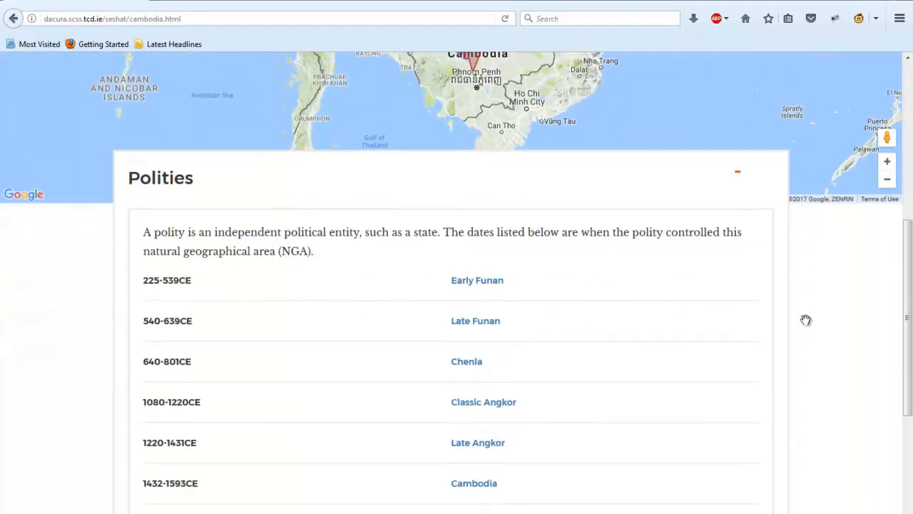
scroll("down", 3)
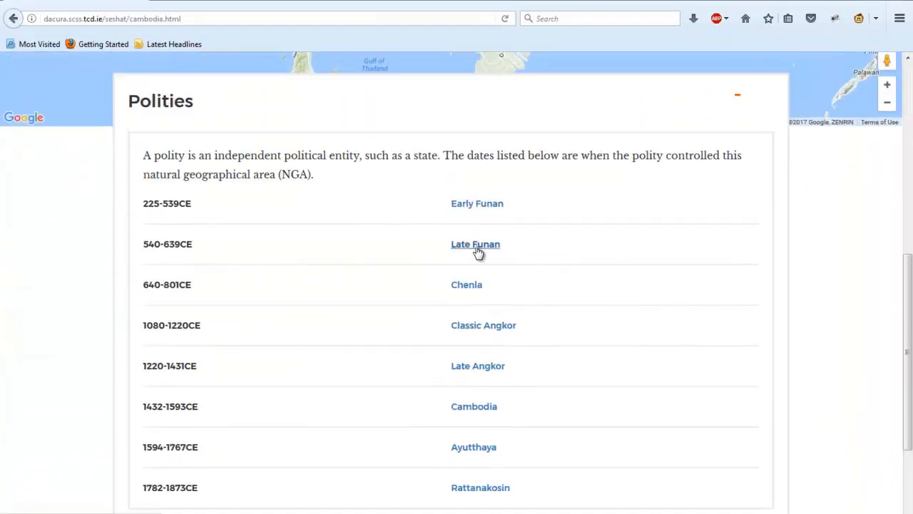
left_click(475, 242)
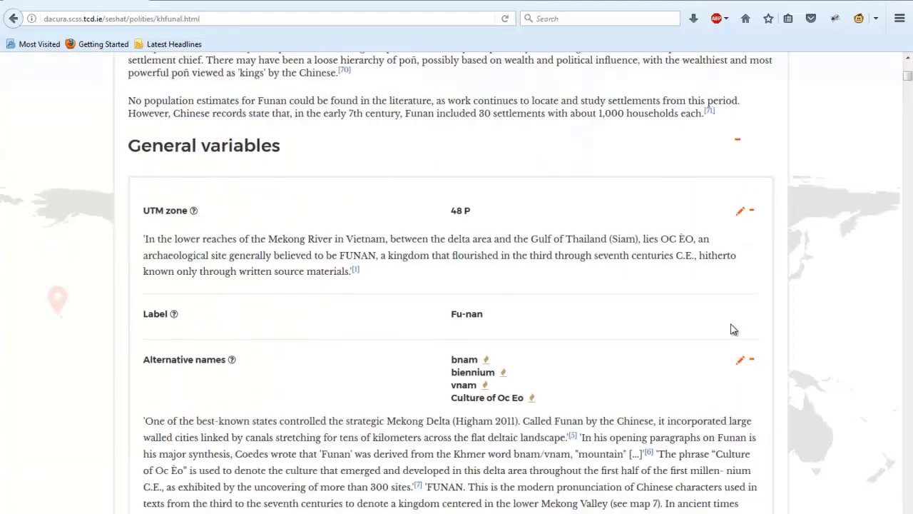
scroll("down", 3)
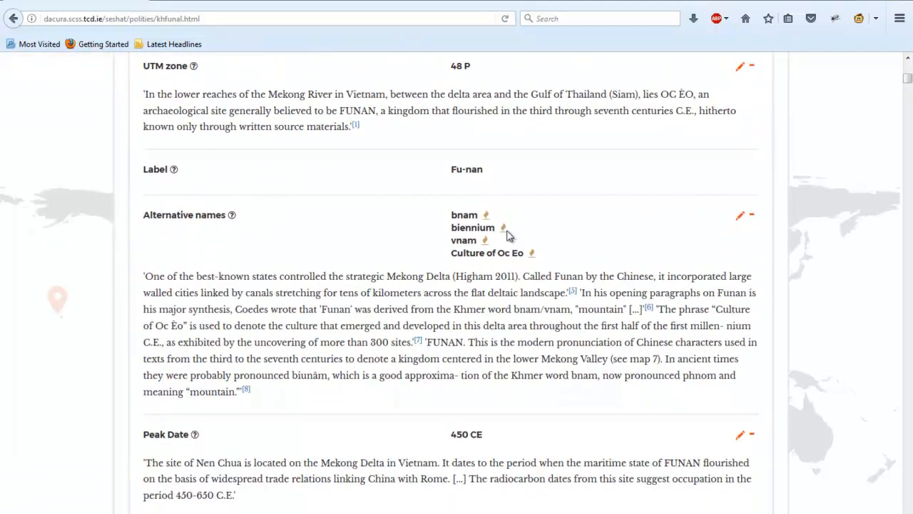
mouse_move(502, 227)
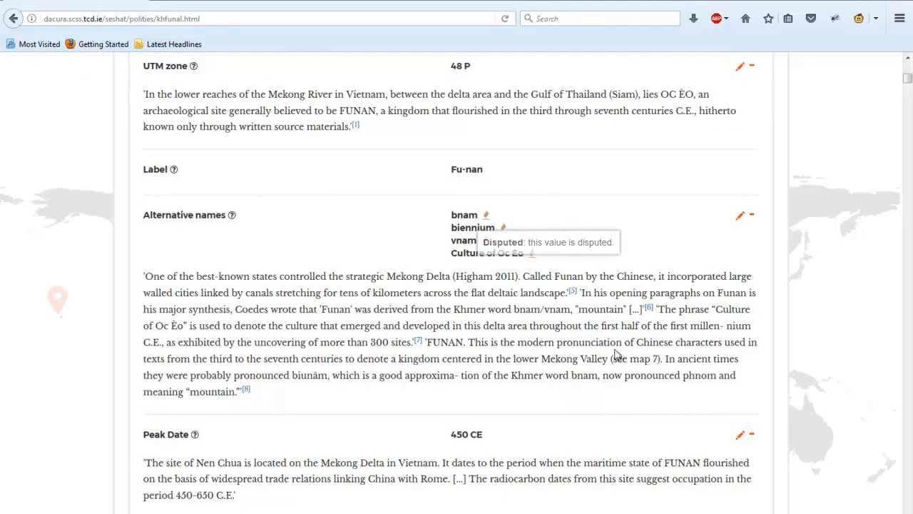
scroll("down", 3)
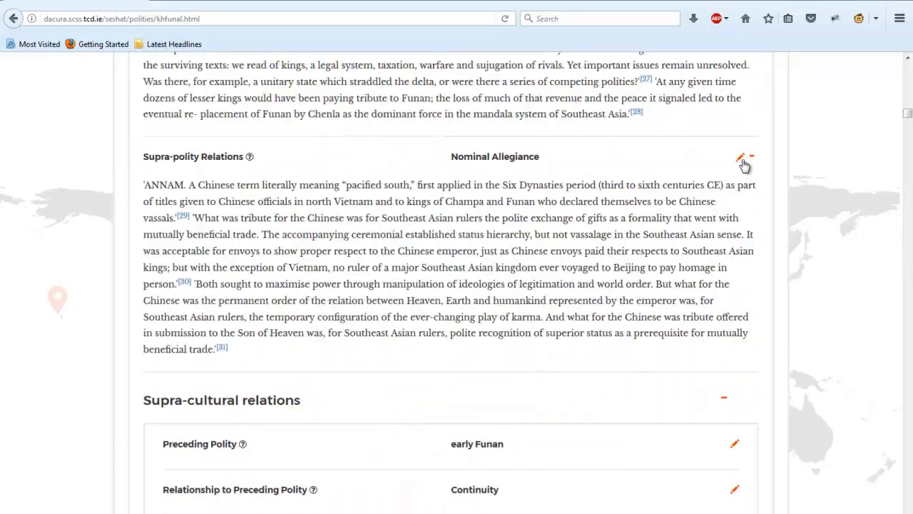
scroll("down", 3)
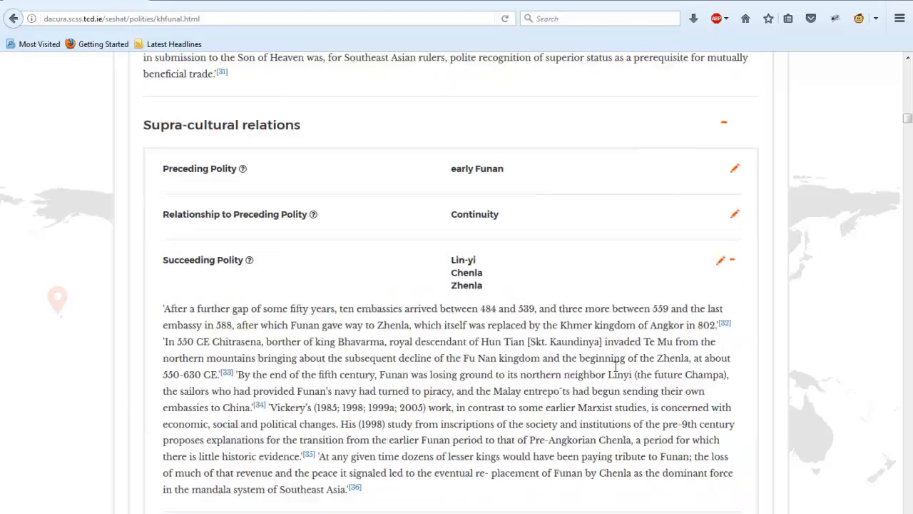
scroll("down", 3)
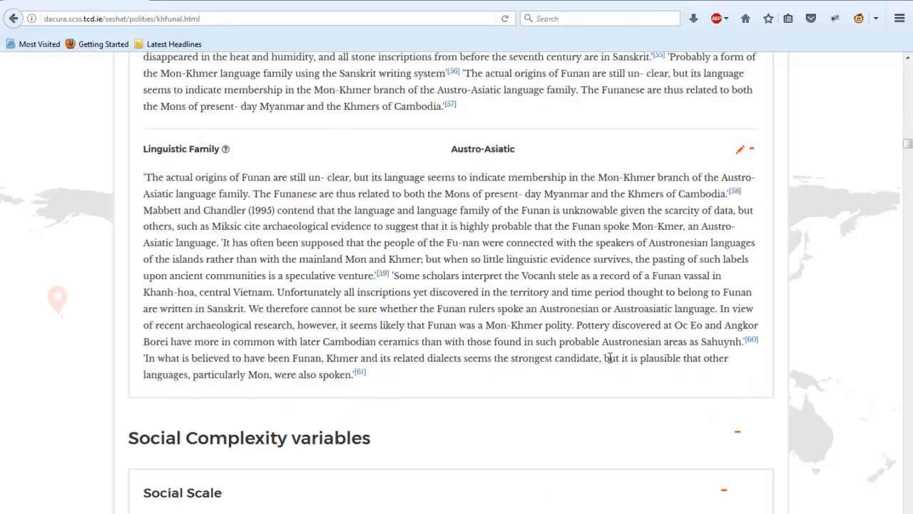
left_click(13, 19)
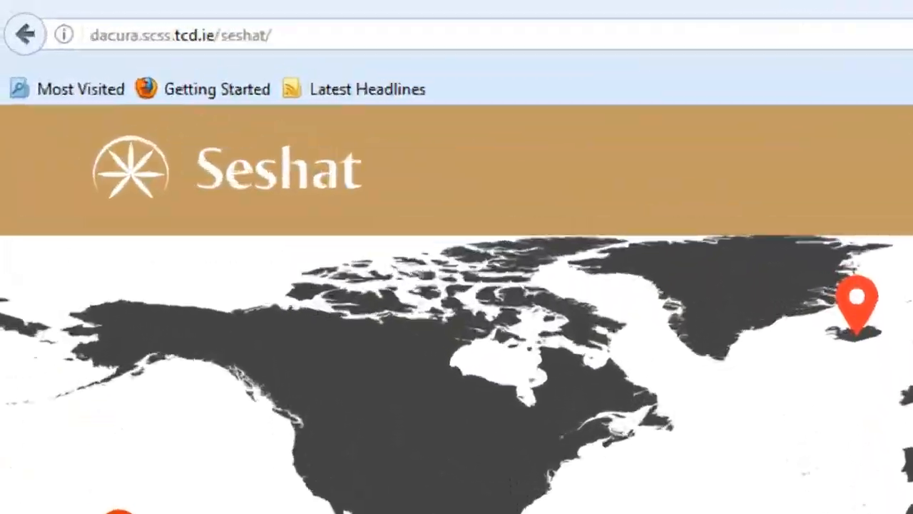